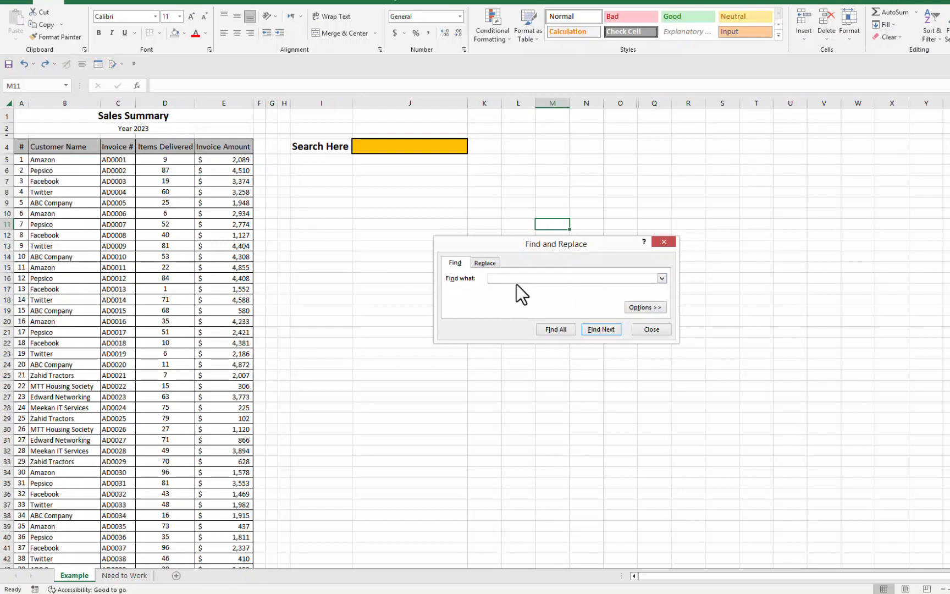
# - Find the next cell containing FACEBOOK using the Find and Replace dialog
pyautogui.write('FAACEBOOK')
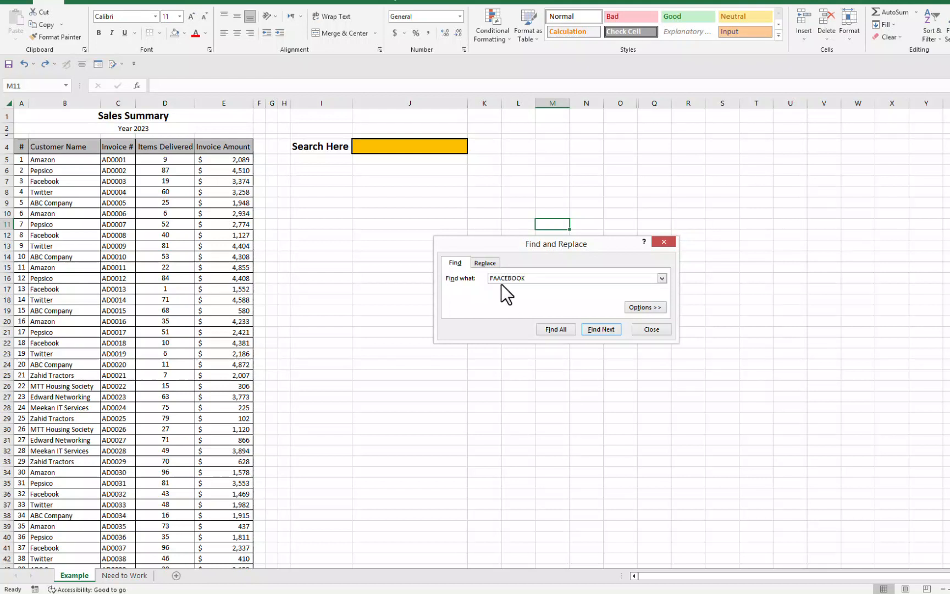
pyautogui.write('FACEBOOK')
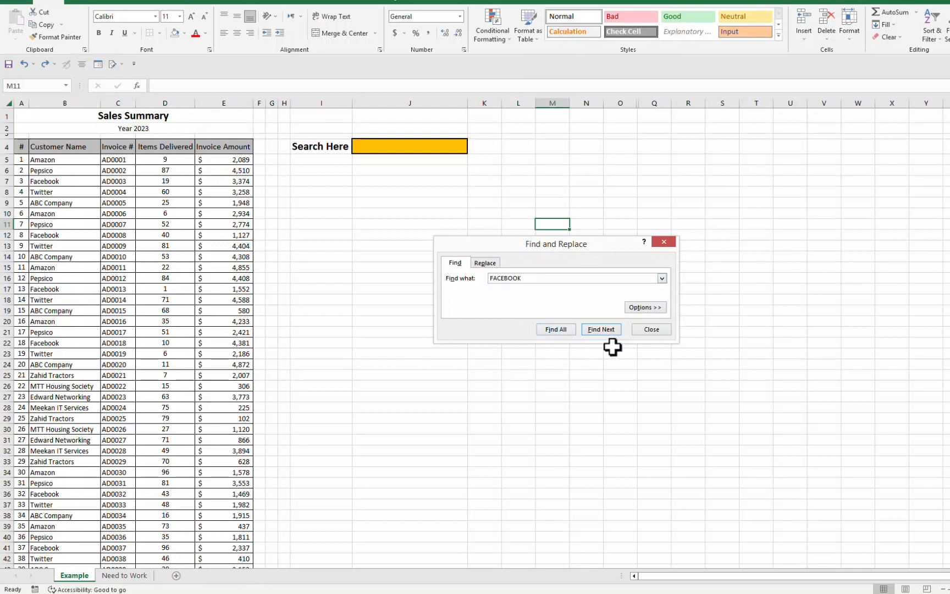
pyautogui.click(601, 328)
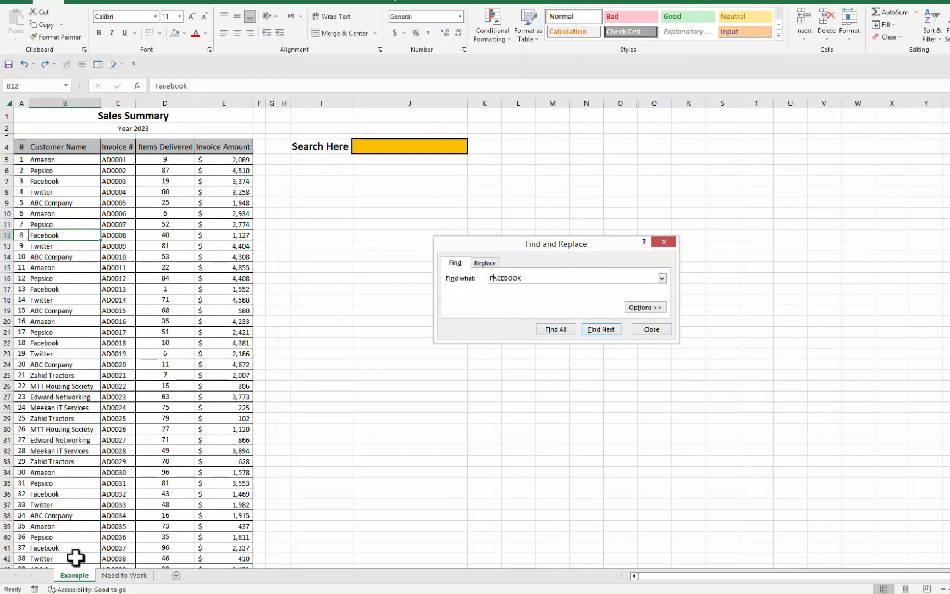
pyautogui.moveTo(123, 414)
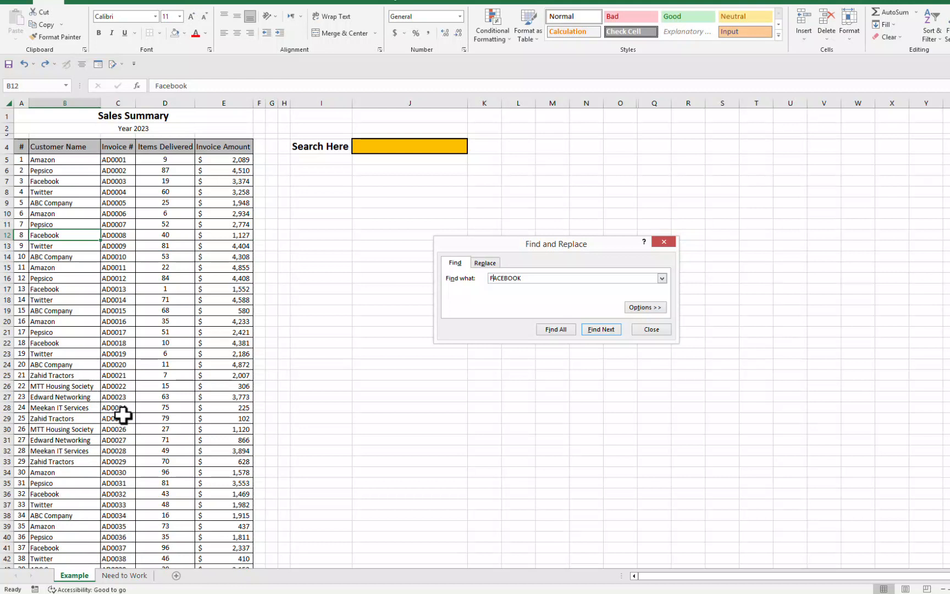
pyautogui.moveTo(171, 455)
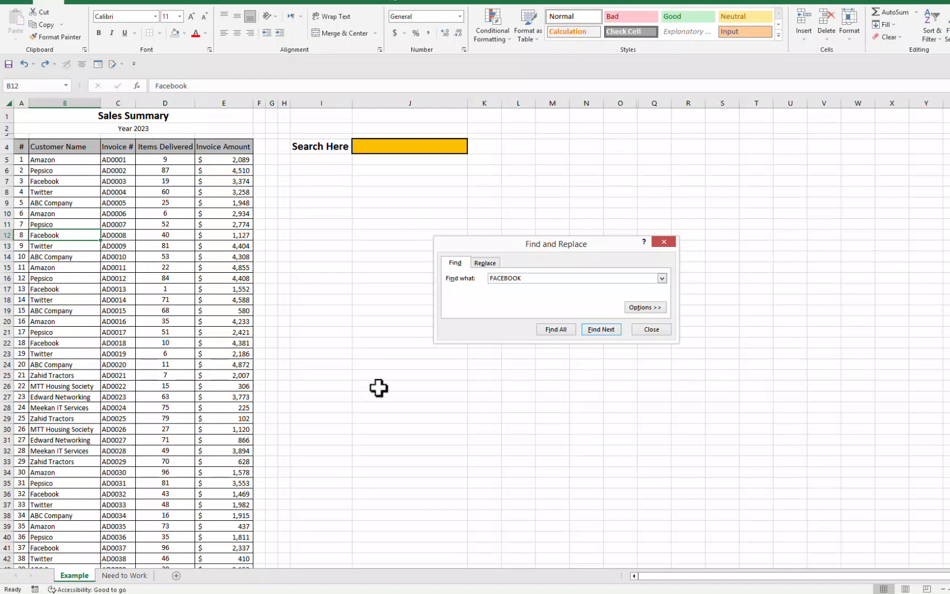
pyautogui.moveTo(188, 467)
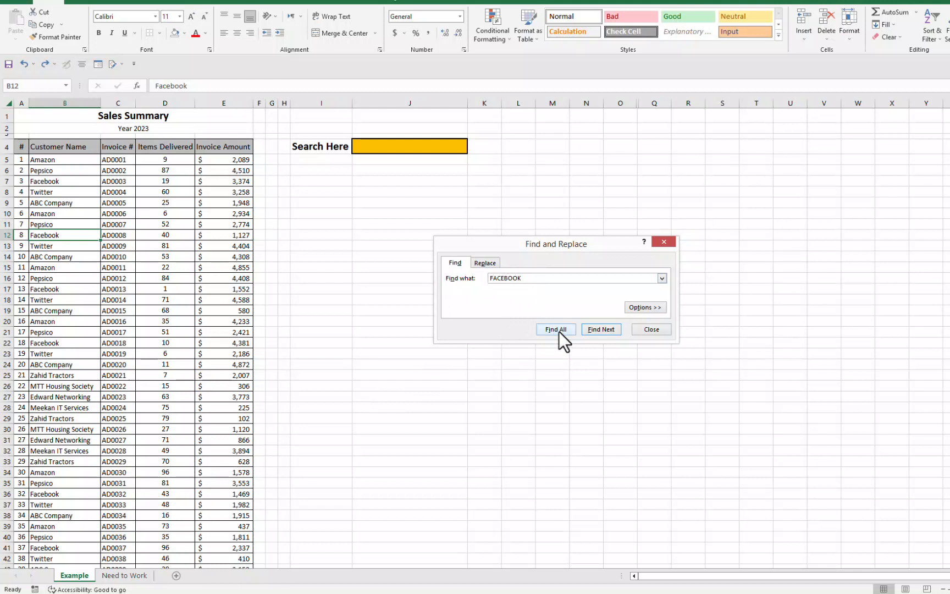
# - List all 17 FACEBOOK matches with Find All, then close the dialog
pyautogui.click(554, 329)
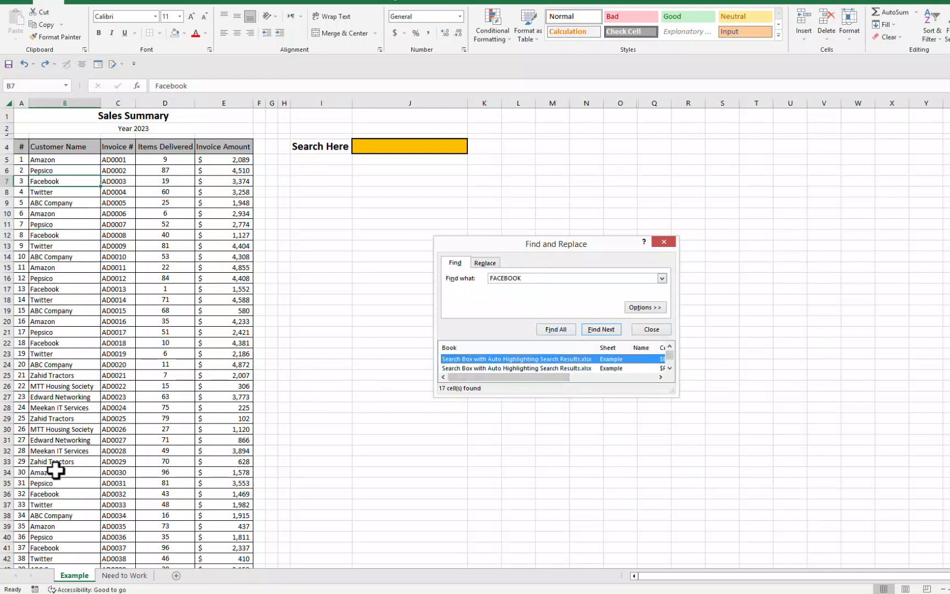
pyautogui.moveTo(494, 466)
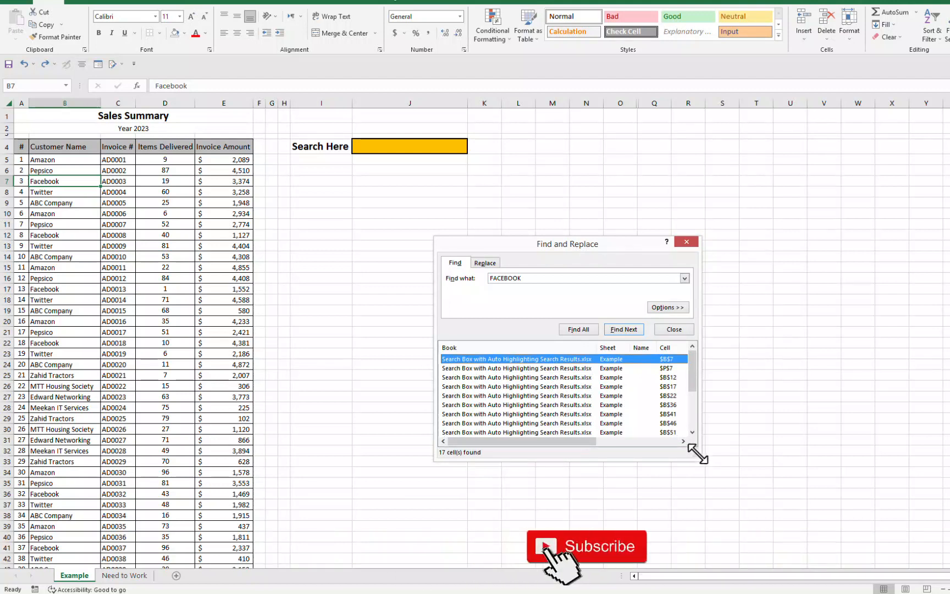
pyautogui.click(673, 328)
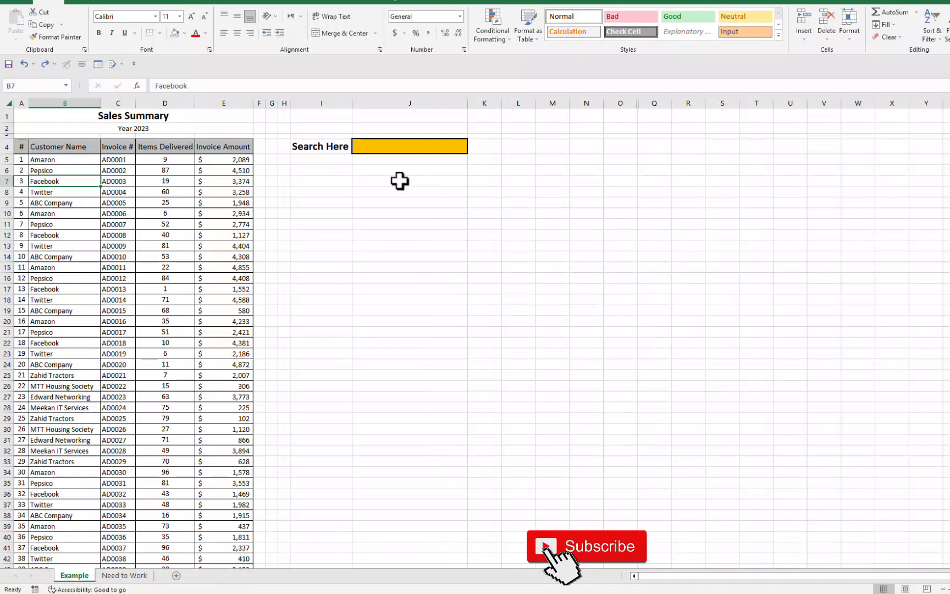
# - Choose Facebook, then Pepsico from the J4 drop-down, then enter FACE to highlight Facebook rows
pyautogui.click(407, 170)
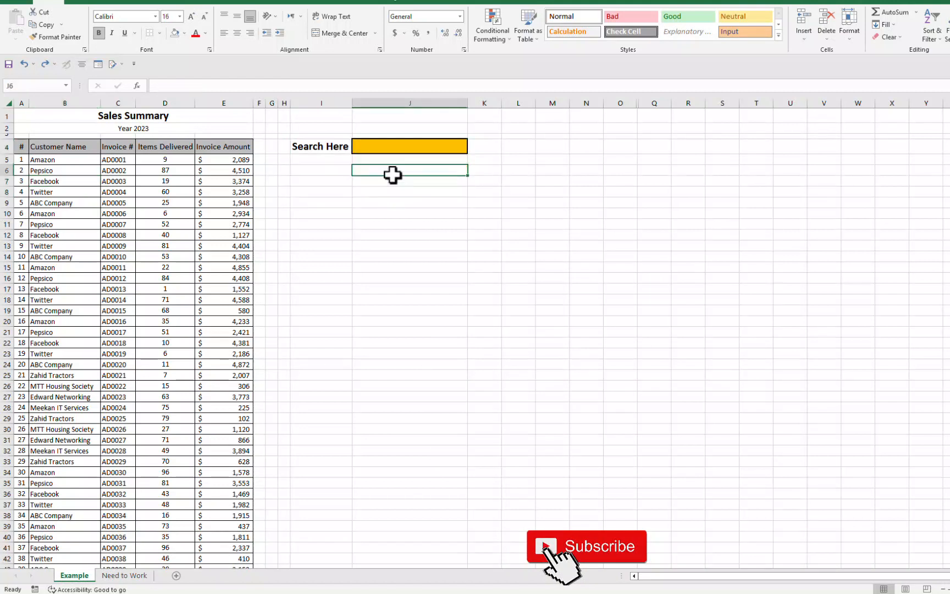
pyautogui.click(470, 147)
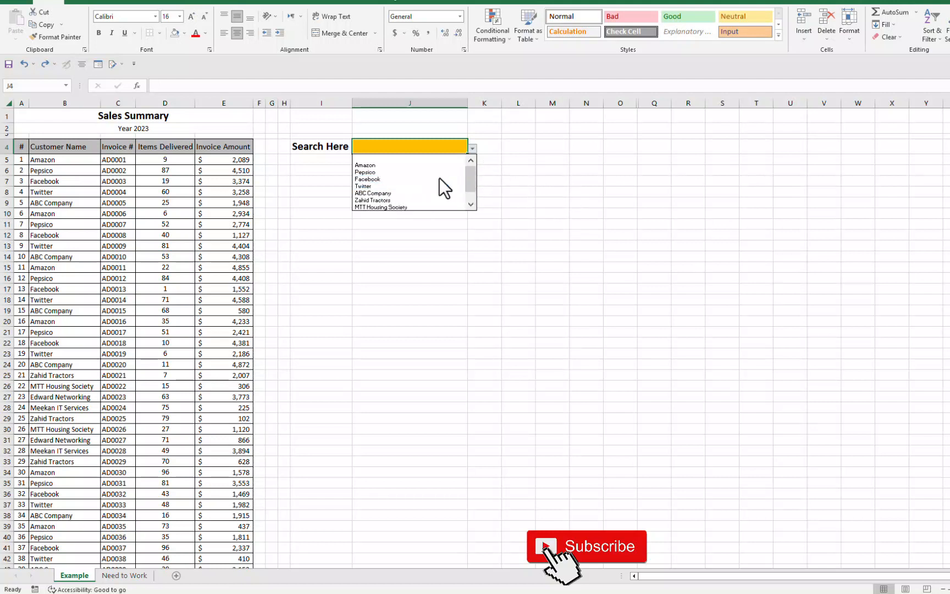
pyautogui.click(367, 179)
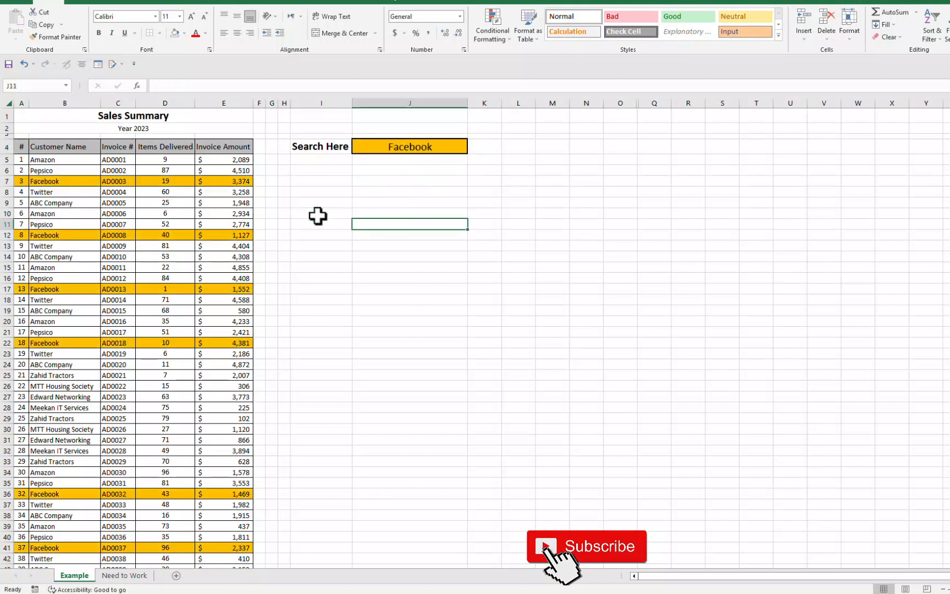
pyautogui.moveTo(263, 184)
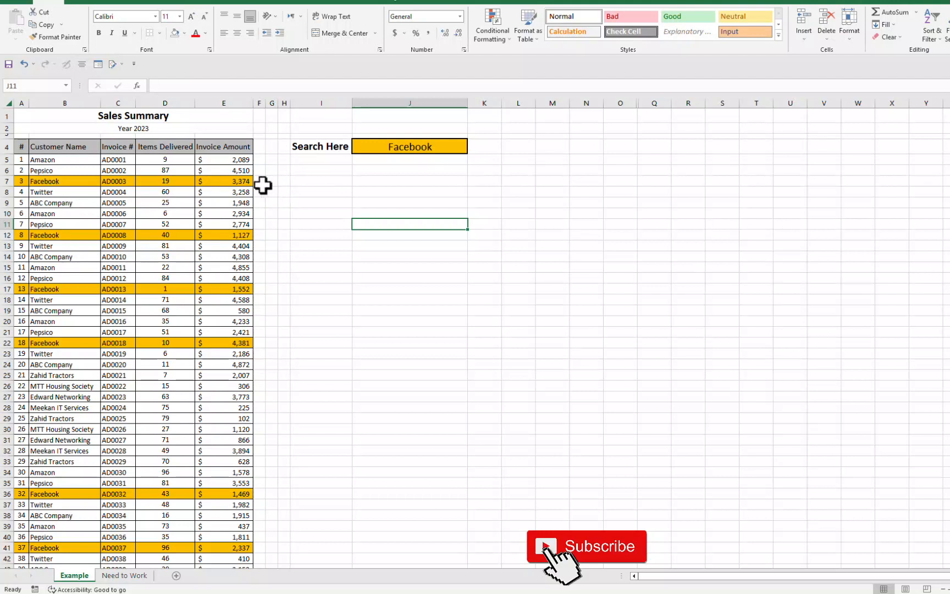
pyautogui.moveTo(228, 187)
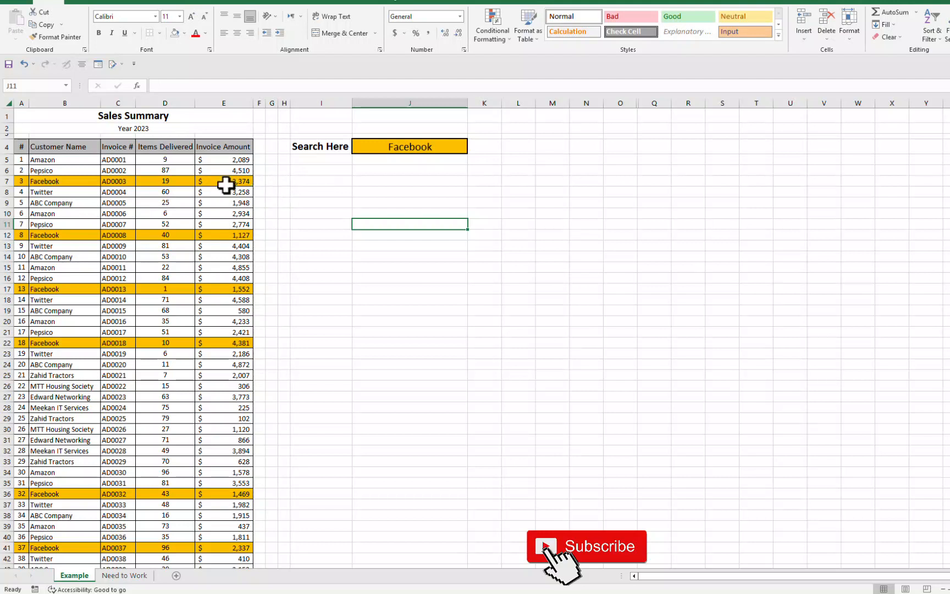
pyautogui.click(471, 146)
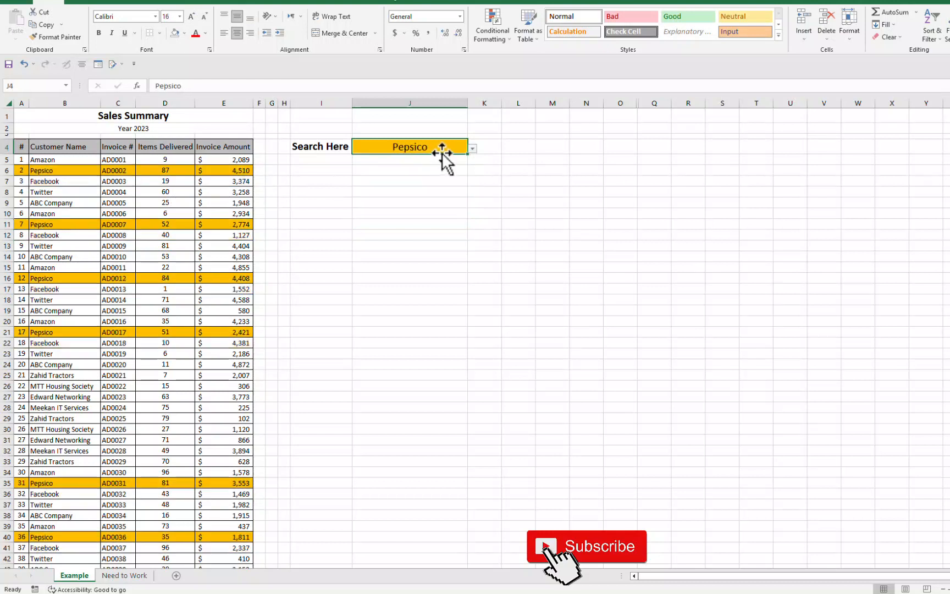
pyautogui.write('FA')
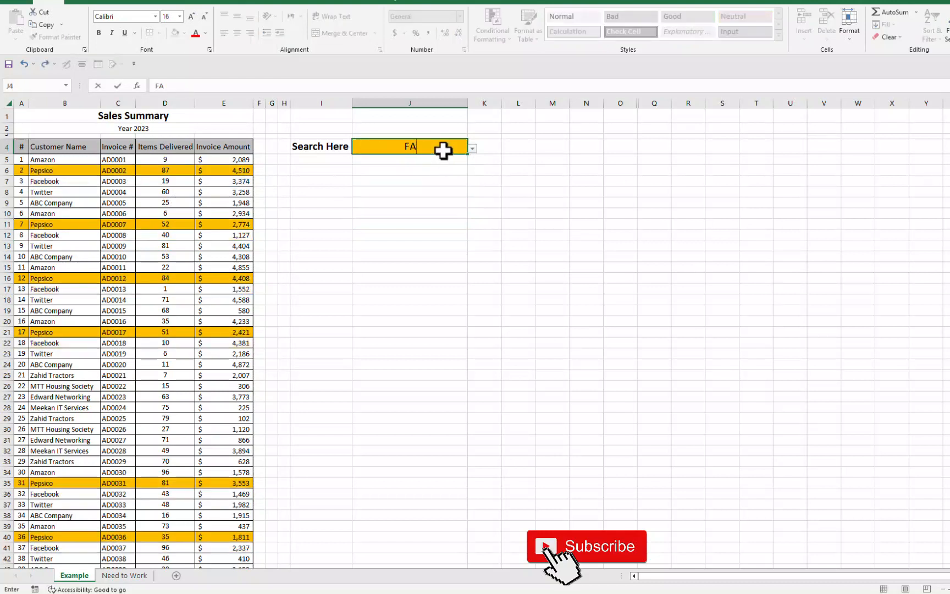
pyautogui.write('CE')
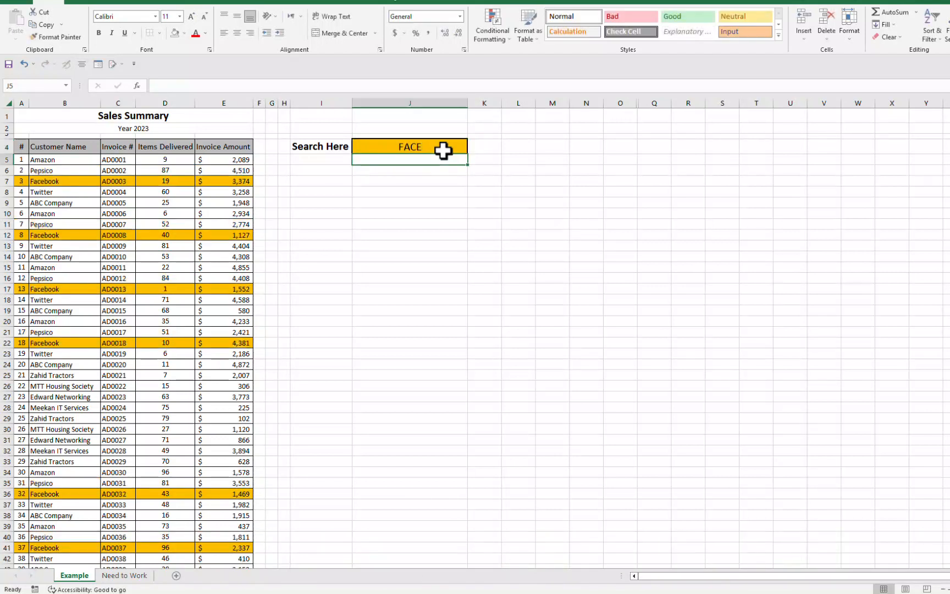
pyautogui.moveTo(418, 189)
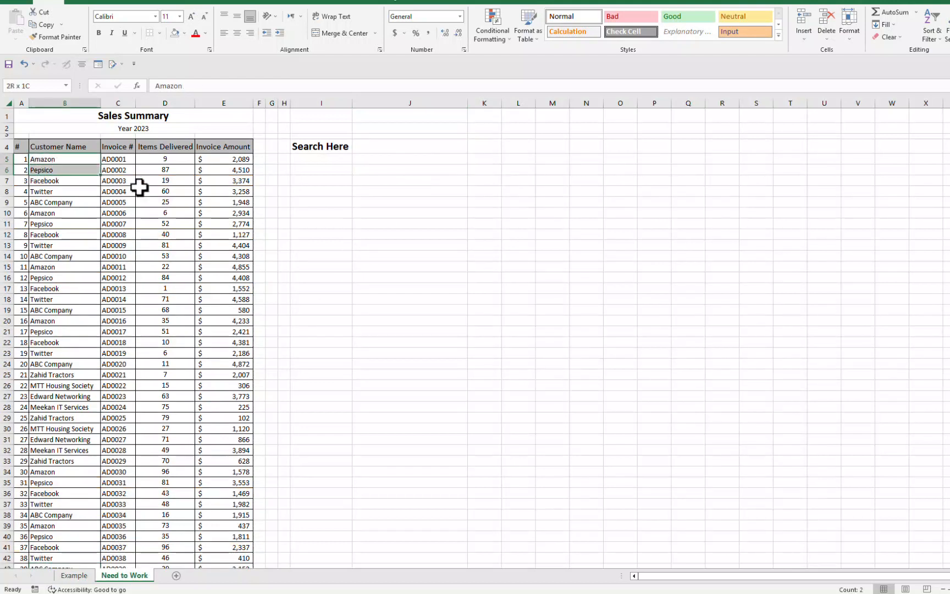
# - Fill the Search Here cell J4 green and select it, leaving the sales rows unhighlighted
pyautogui.click(223, 288)
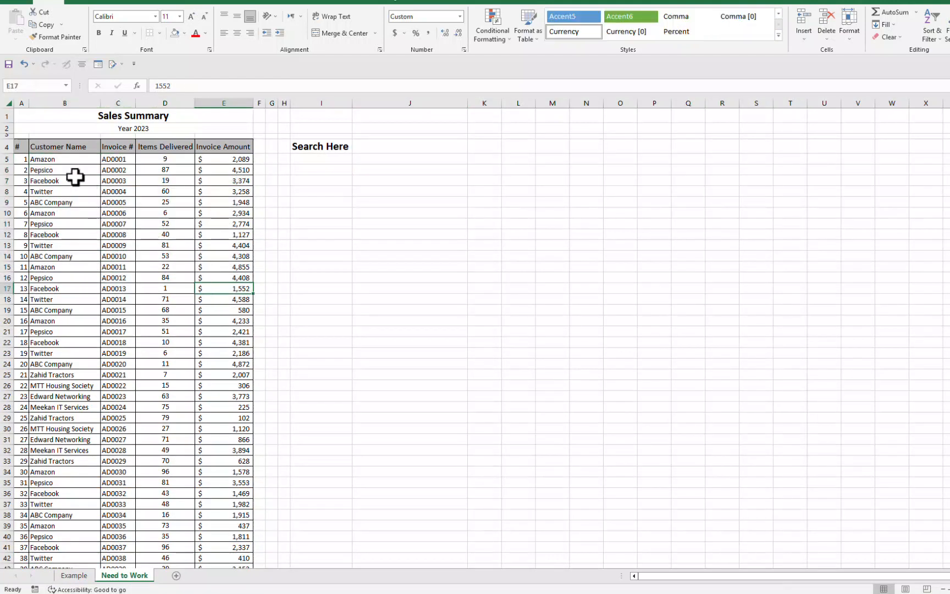
pyautogui.click(224, 277)
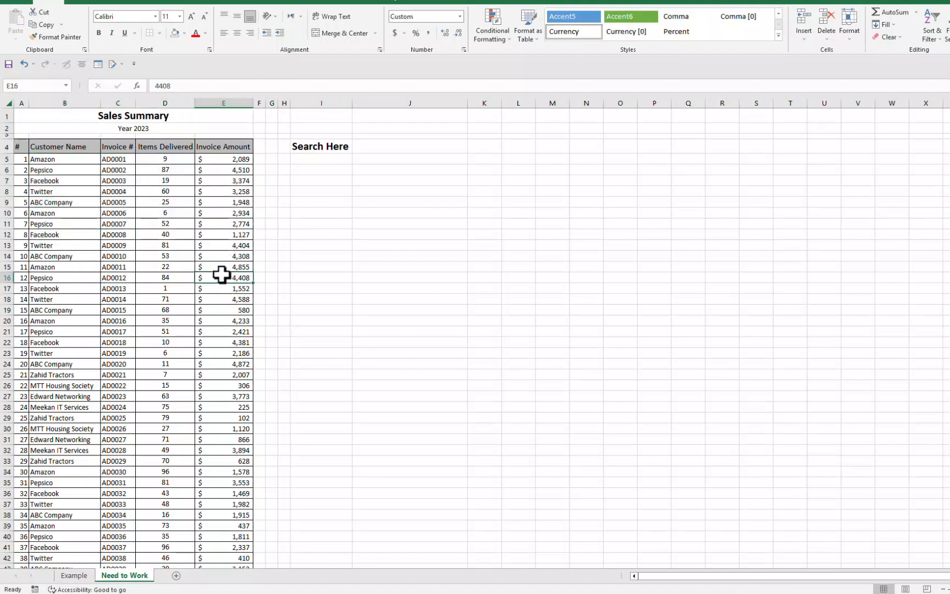
pyautogui.click(409, 145)
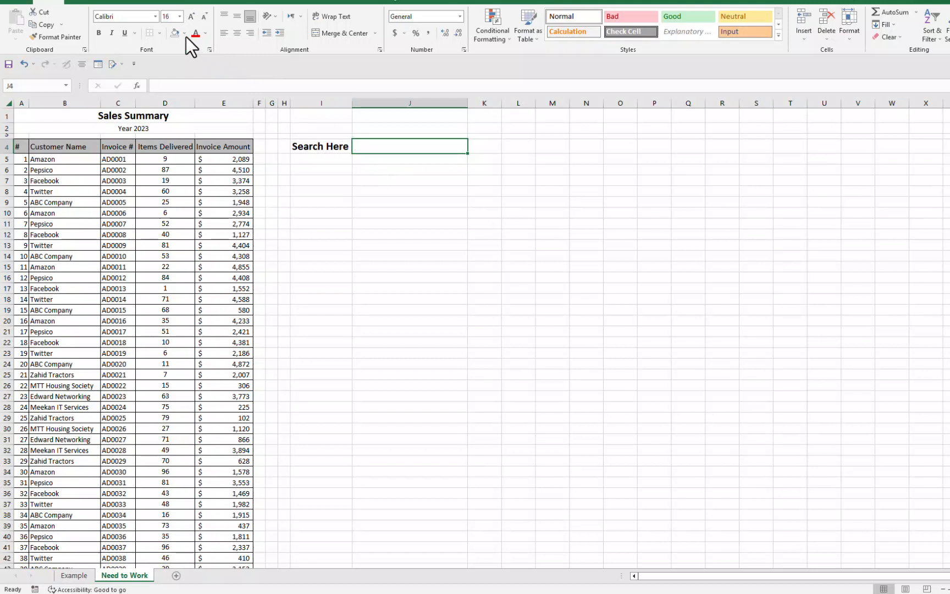
pyautogui.click(180, 33)
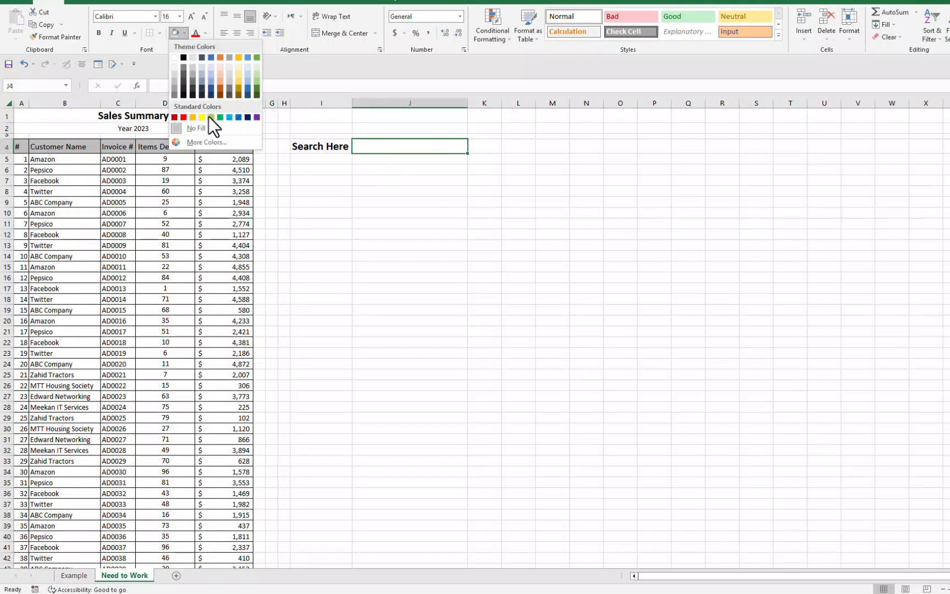
pyautogui.click(219, 116)
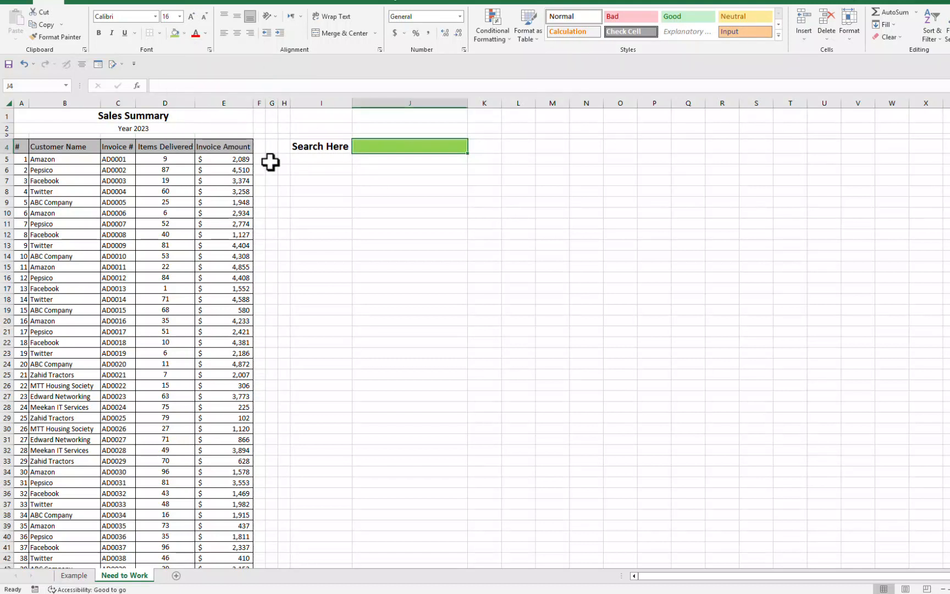
pyautogui.moveTo(21, 158); pyautogui.dragTo(245, 320)
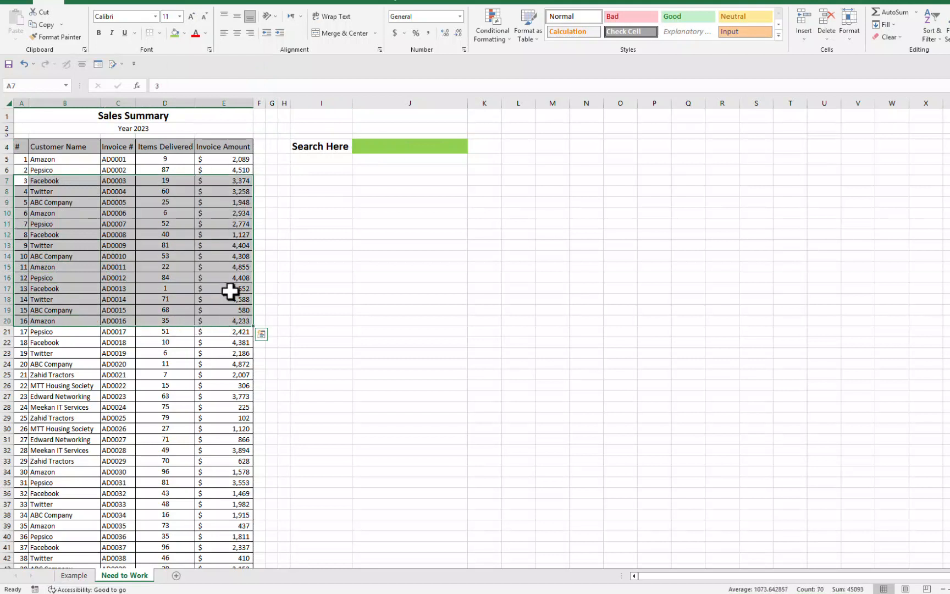
pyautogui.click(64, 245)
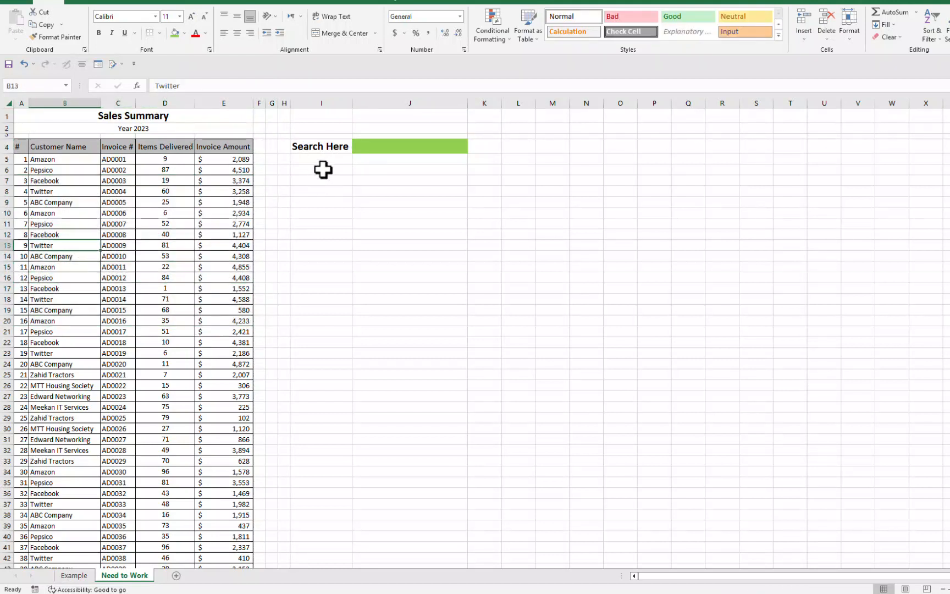
pyautogui.click(408, 145)
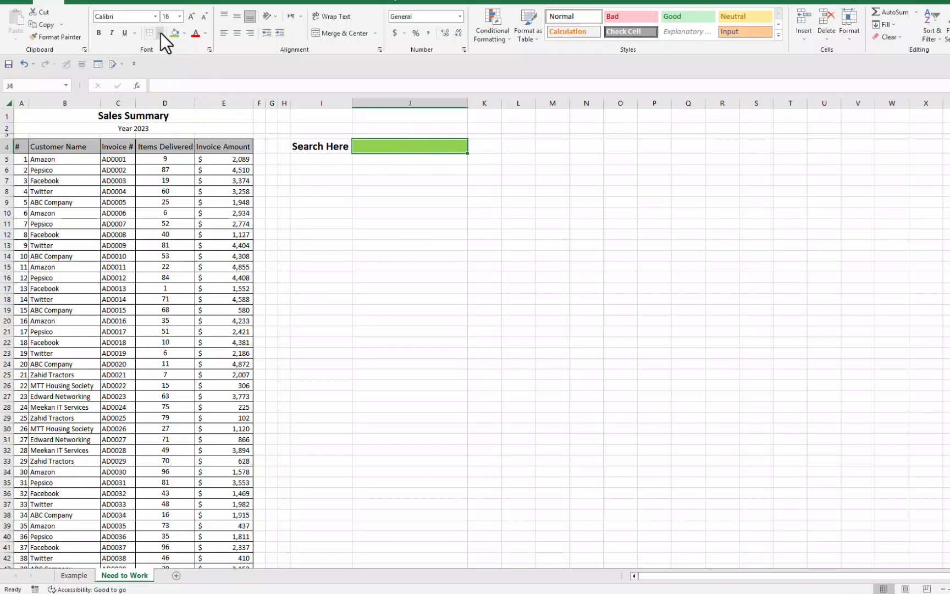
# - Select the sales data block from A5 down through all rows to column E
pyautogui.click(161, 33)
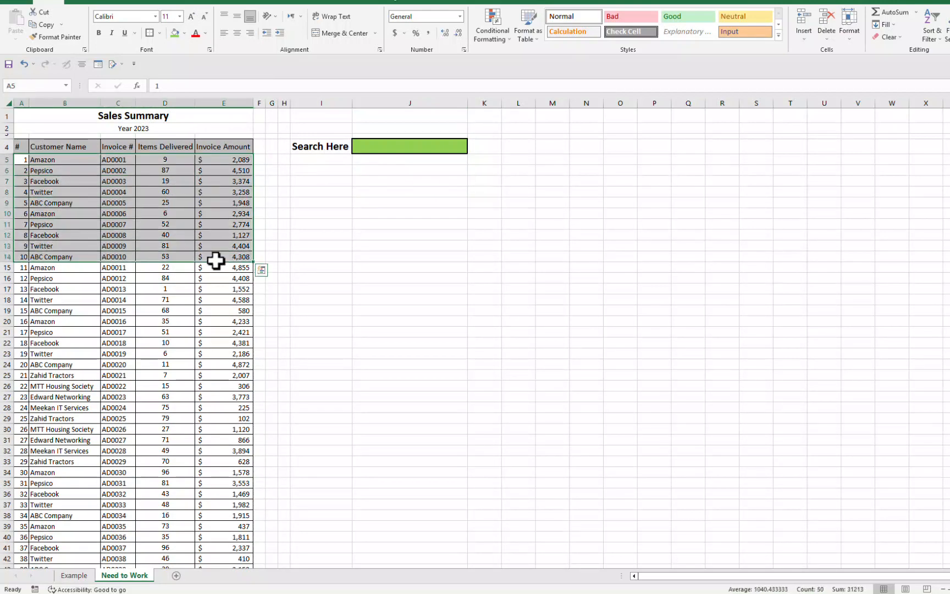
pyautogui.scroll(-3)
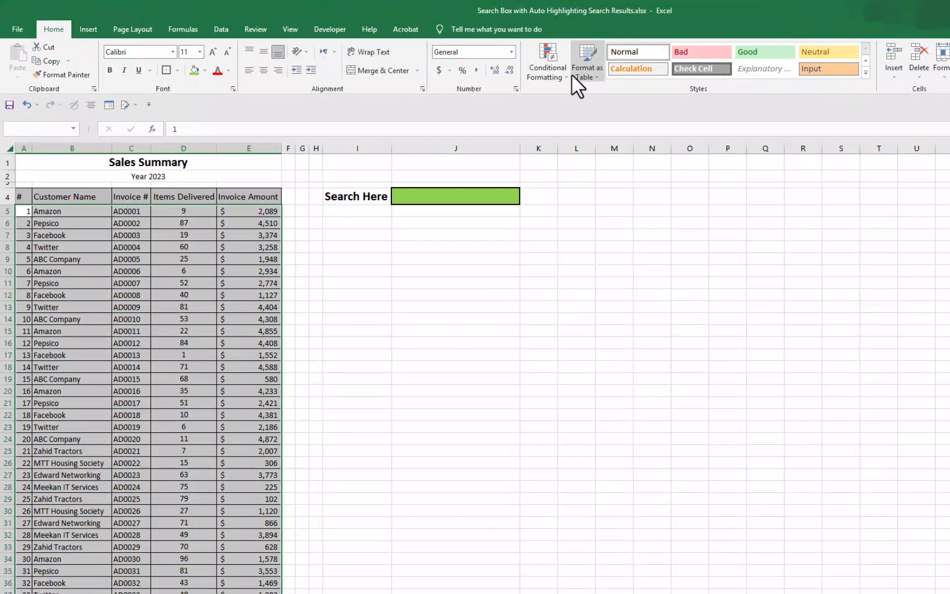
# - Start a new conditional formatting rule based on a formula
pyautogui.click(545, 60)
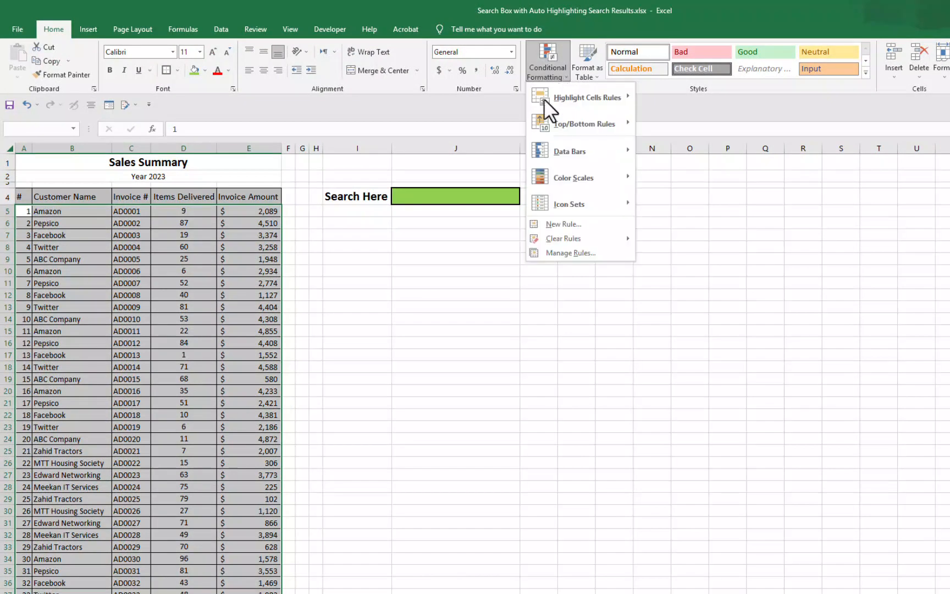
pyautogui.click(562, 223)
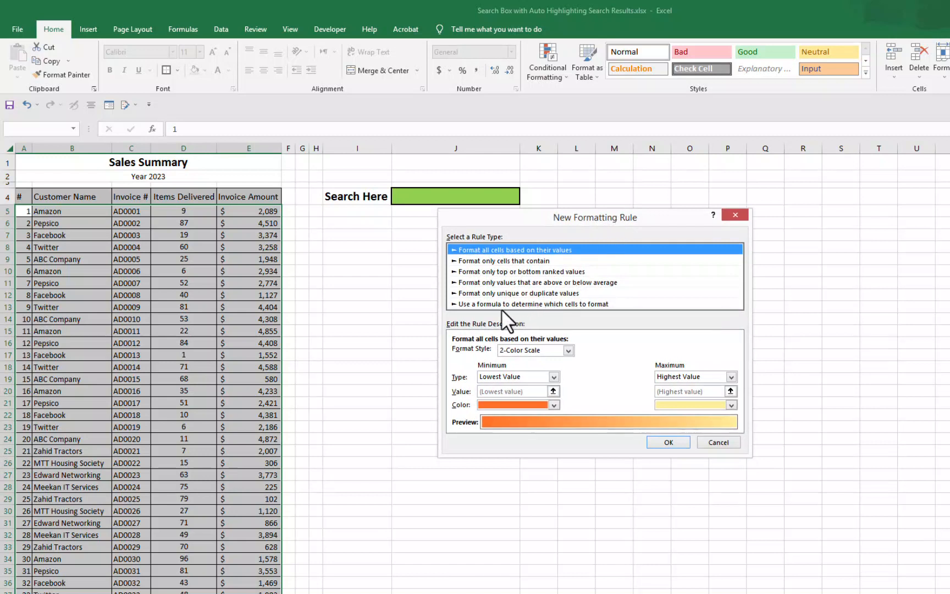
pyautogui.moveTo(500, 317)
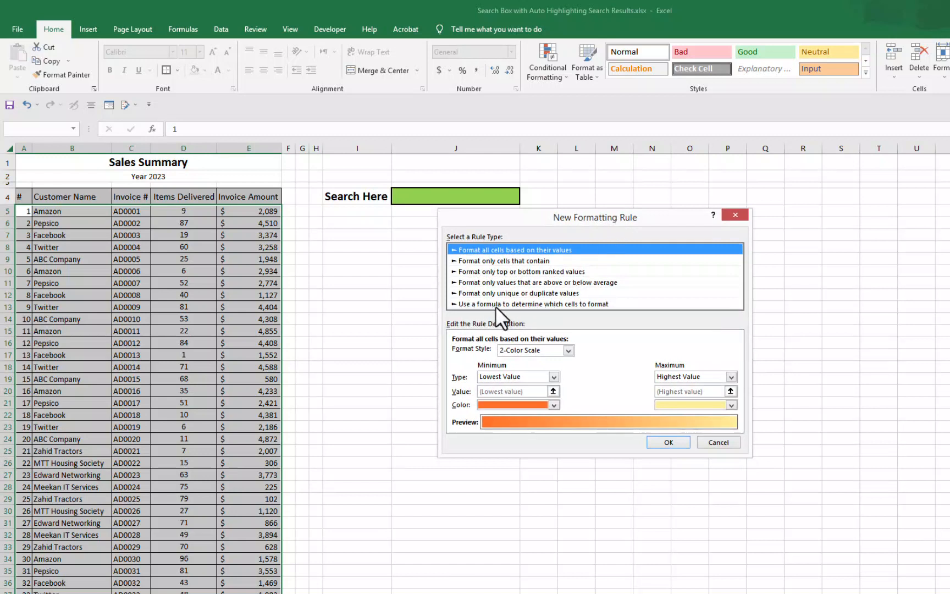
pyautogui.click(518, 304)
pyautogui.write('=')
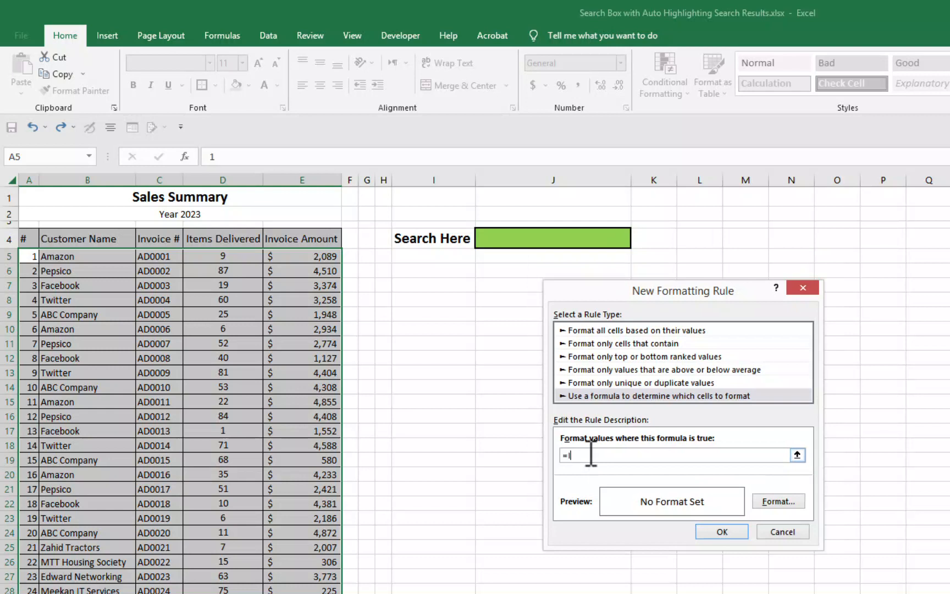
# - Enter the formula start =IF($J$4<>"",SEARCH referencing the J4 search cell
pyautogui.write('IF')
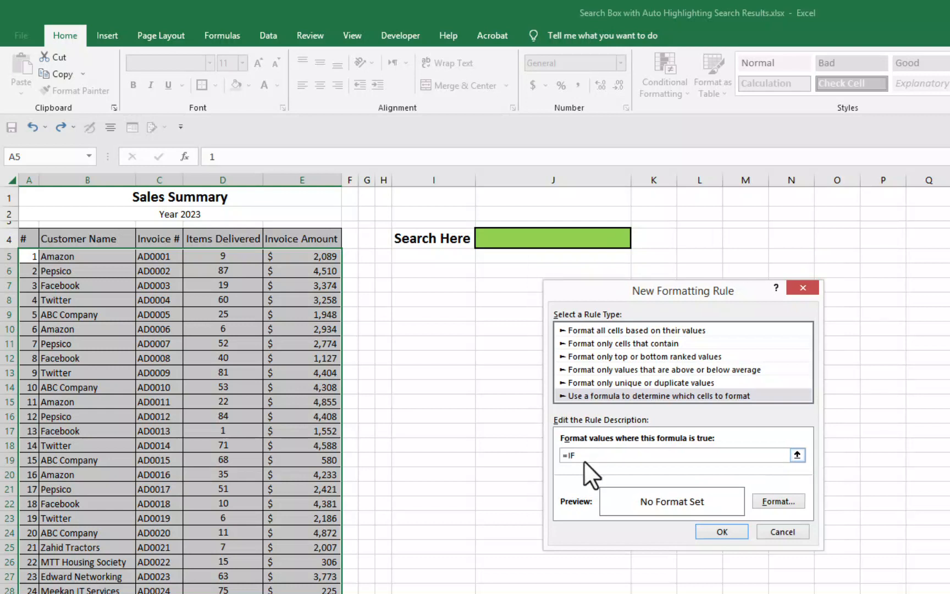
pyautogui.write('(')
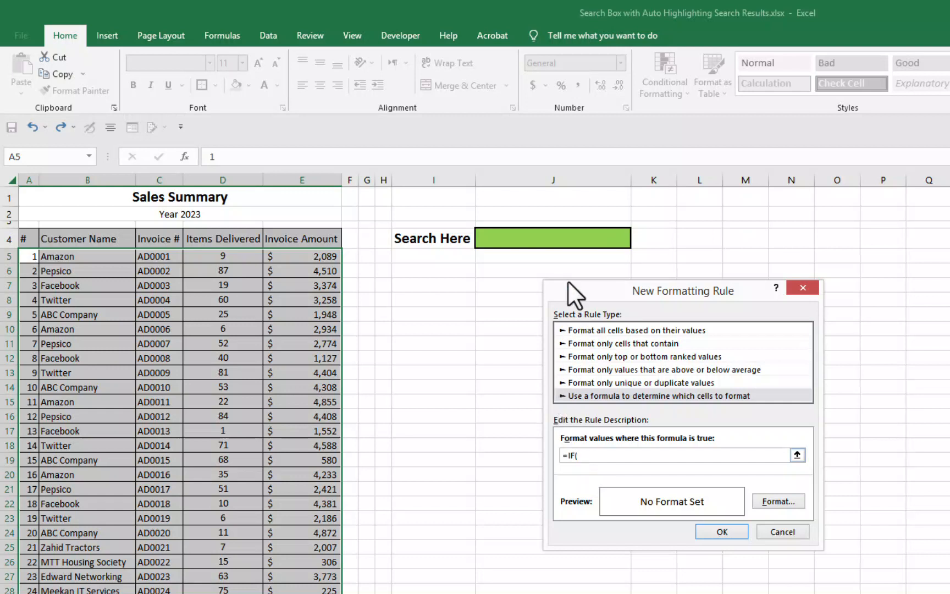
pyautogui.click(552, 238)
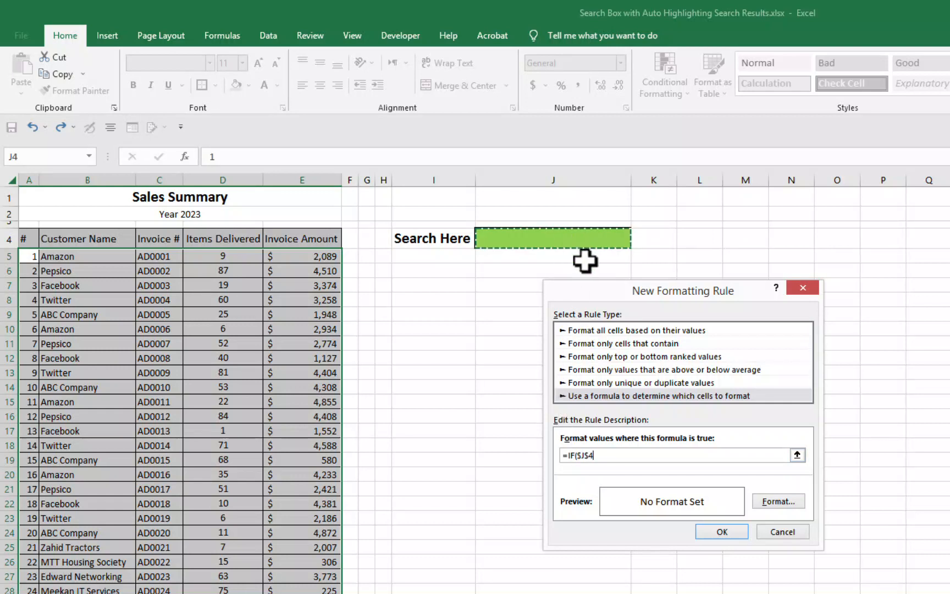
pyautogui.write('<>')
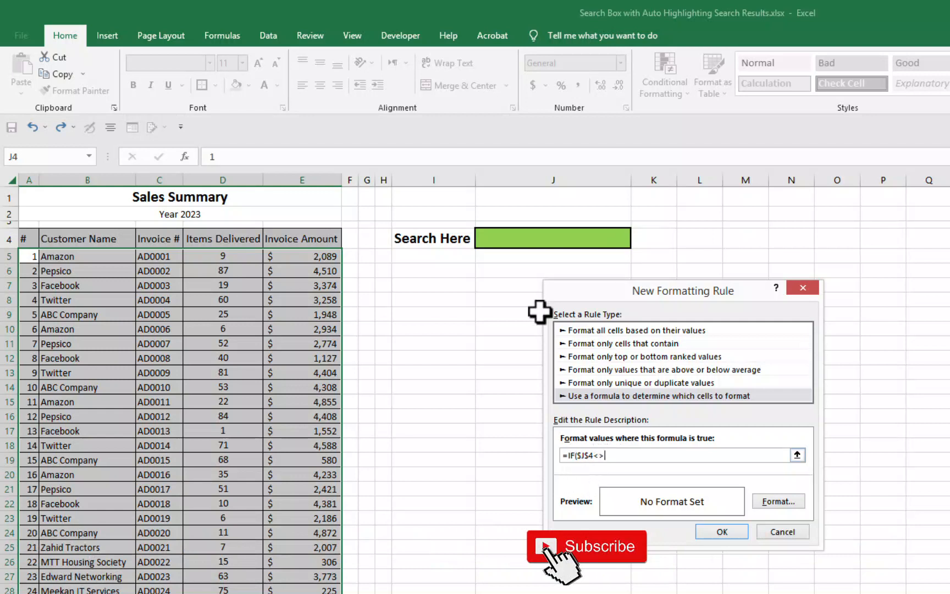
pyautogui.moveTo(654, 445)
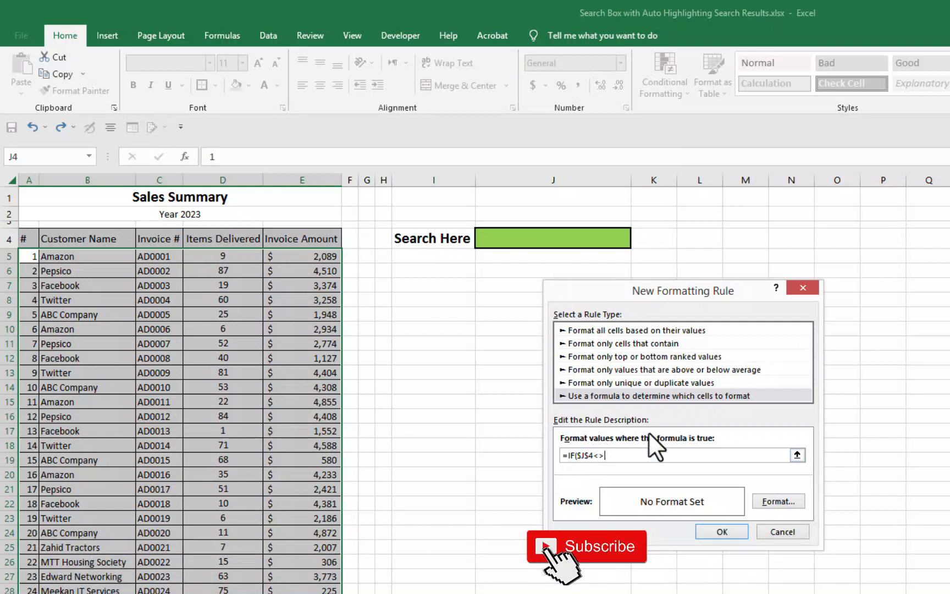
pyautogui.write('"",')
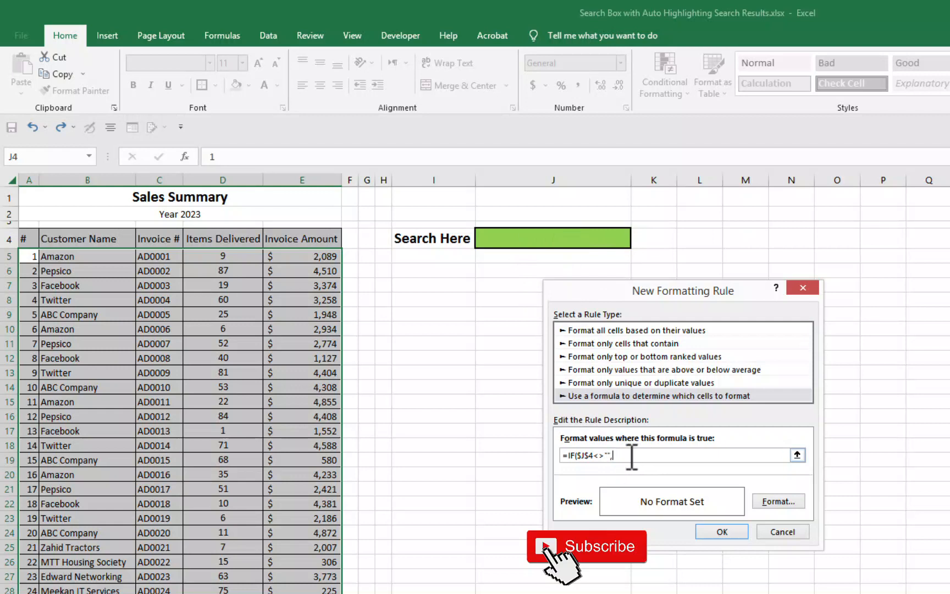
pyautogui.write('SEARCH')
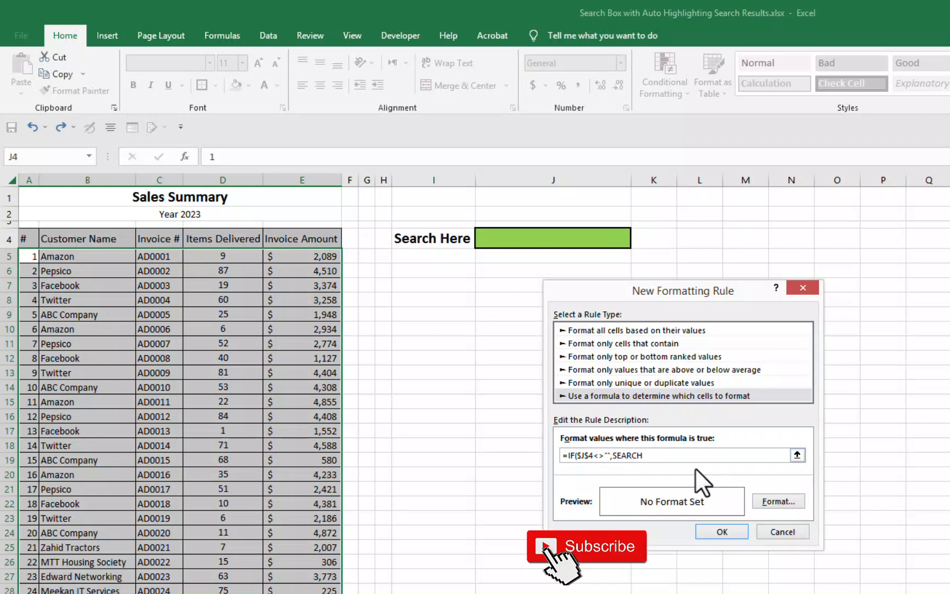
# - Complete SEARCH to look for J4 within B5&C5, customer name joined with invoice number
pyautogui.click(551, 237)
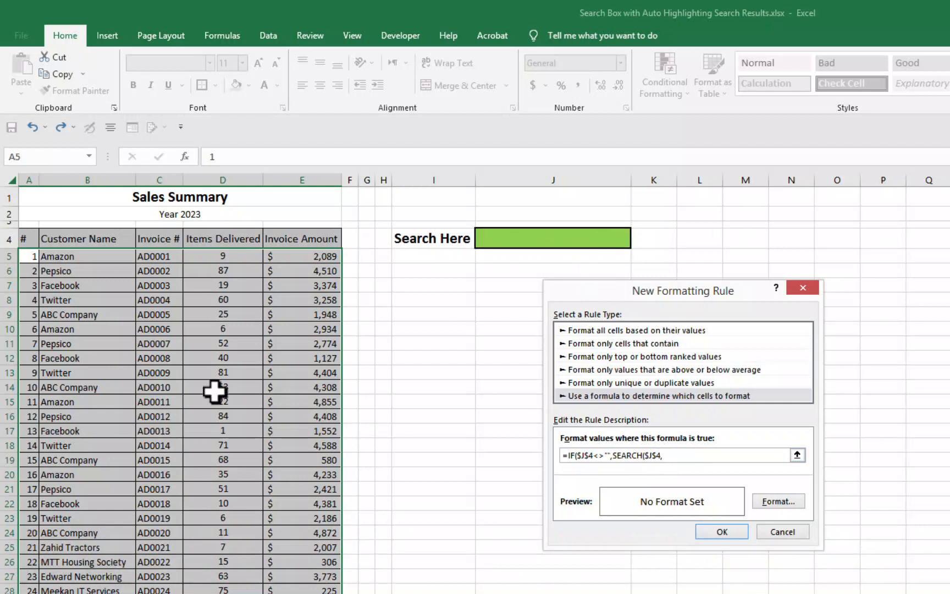
pyautogui.moveTo(72, 260)
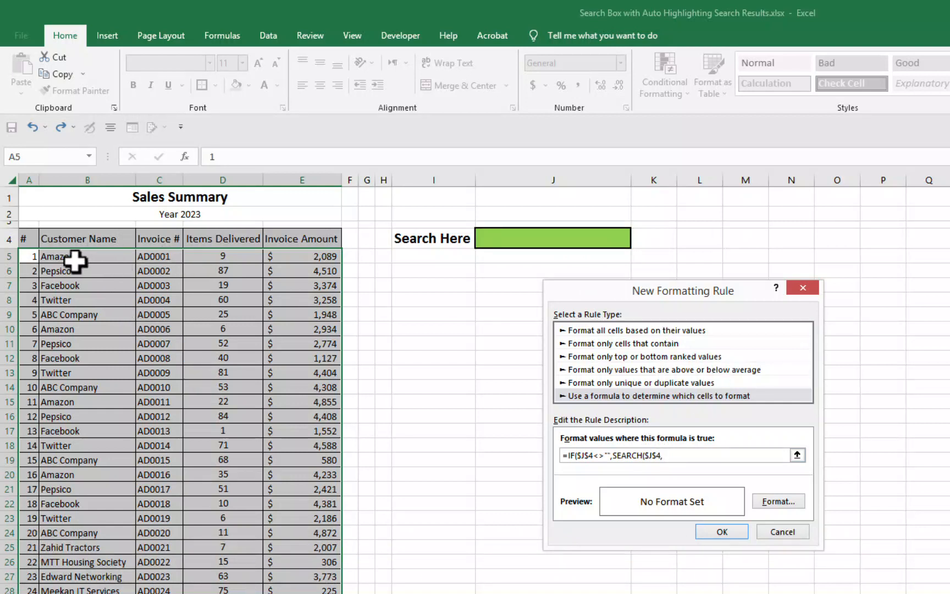
pyautogui.write(',')
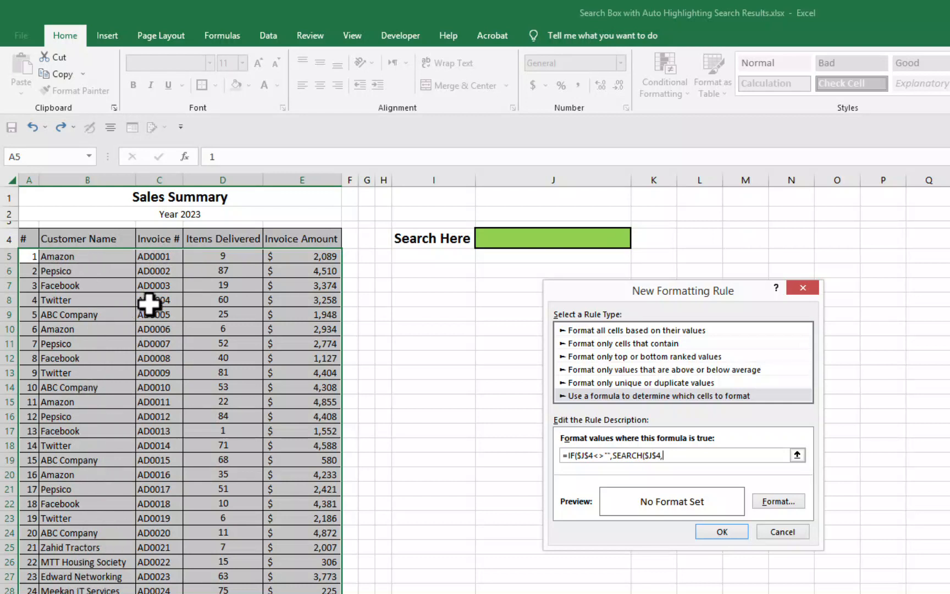
pyautogui.moveTo(87, 256)
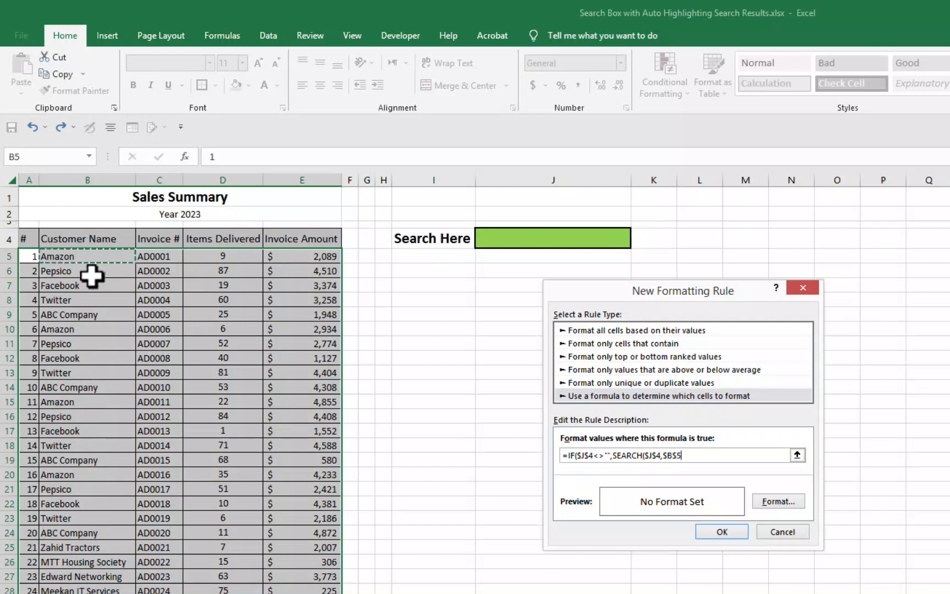
pyautogui.moveTo(95, 333)
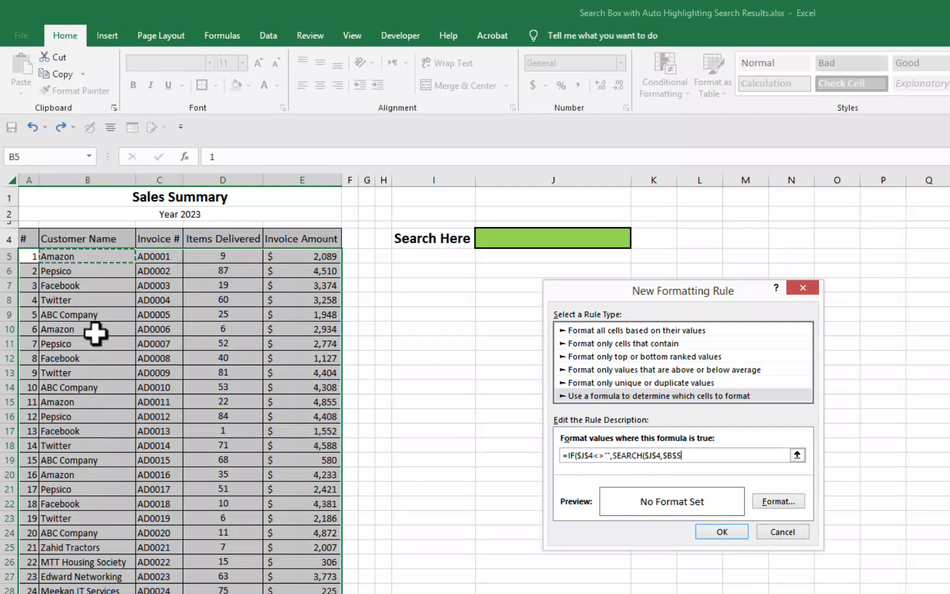
pyautogui.write('&')
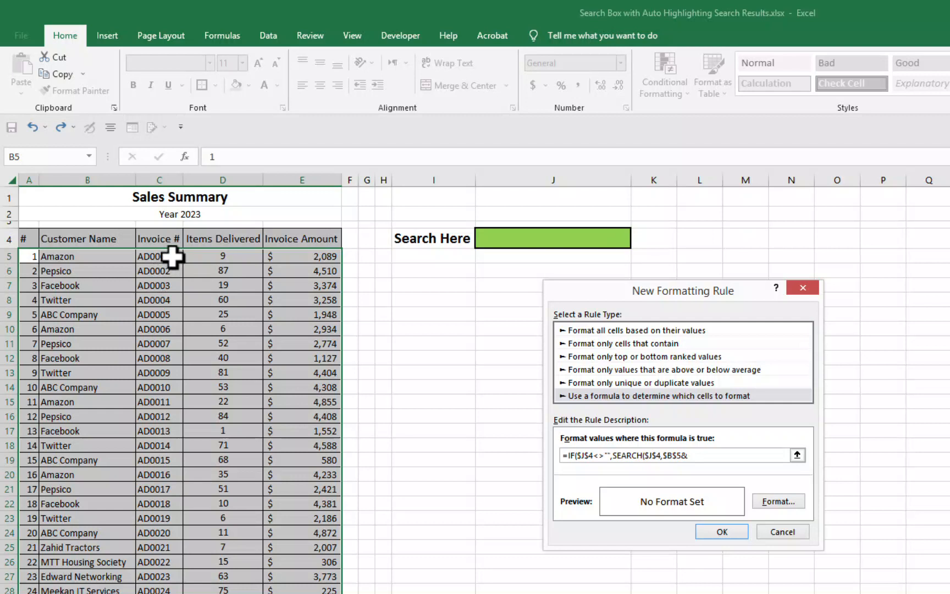
pyautogui.click(158, 256)
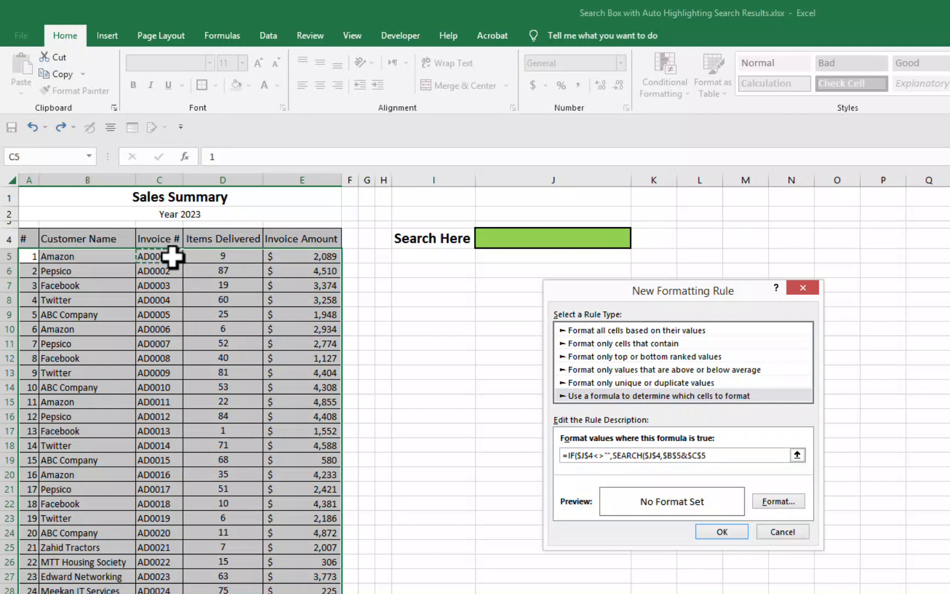
pyautogui.moveTo(365, 299)
pyautogui.write(')')
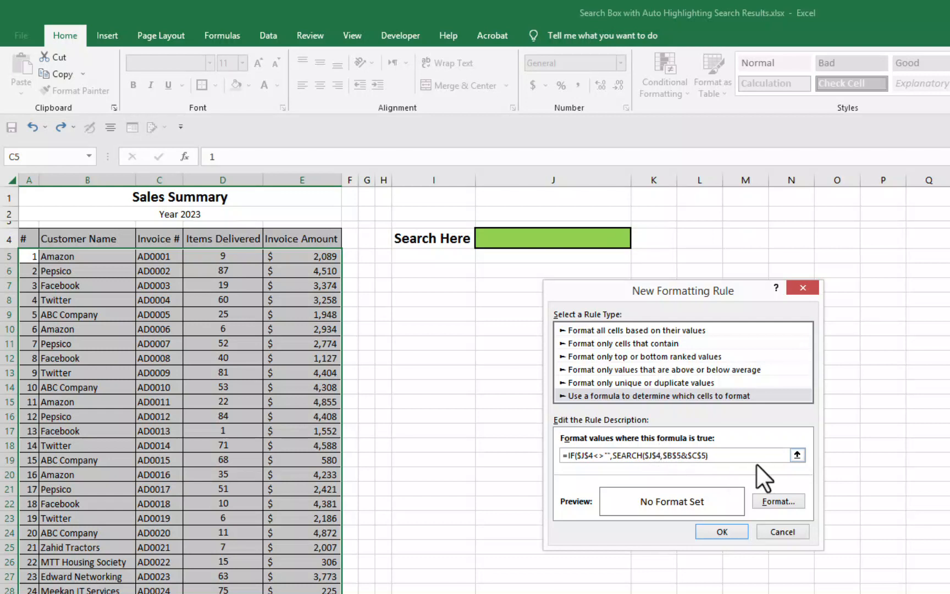
pyautogui.click(633, 455)
pyautogui.write(')')
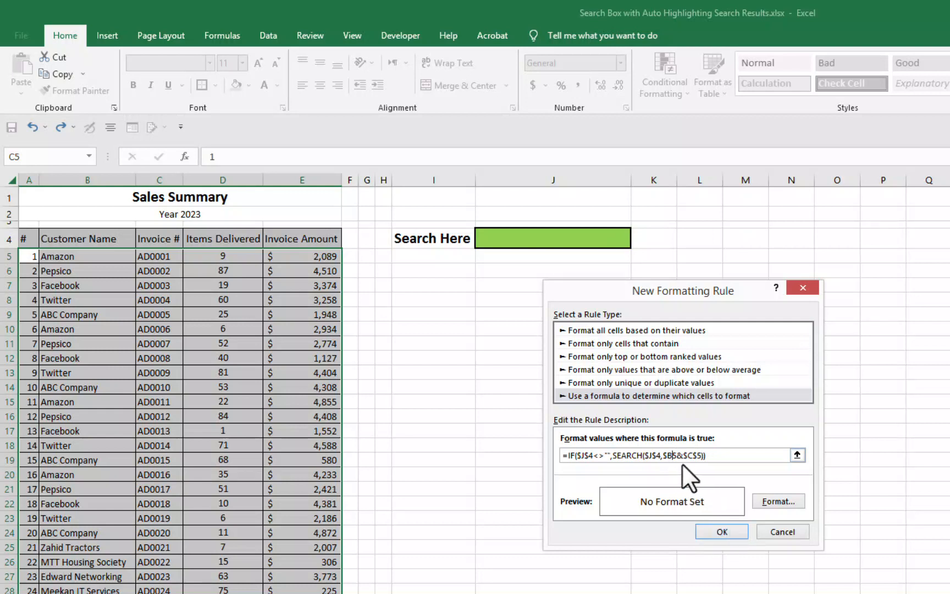
pyautogui.moveTo(116, 286)
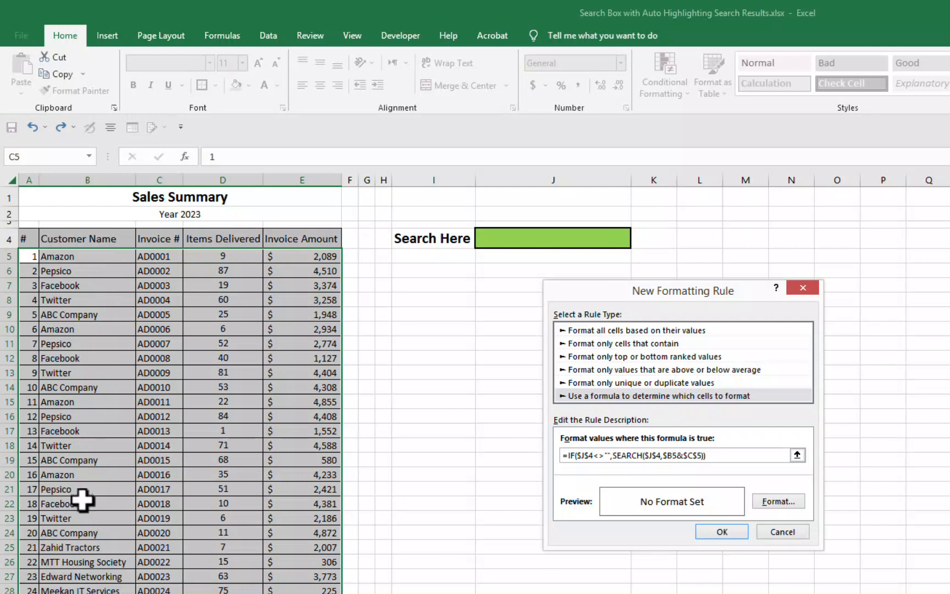
pyautogui.moveTo(26, 254)
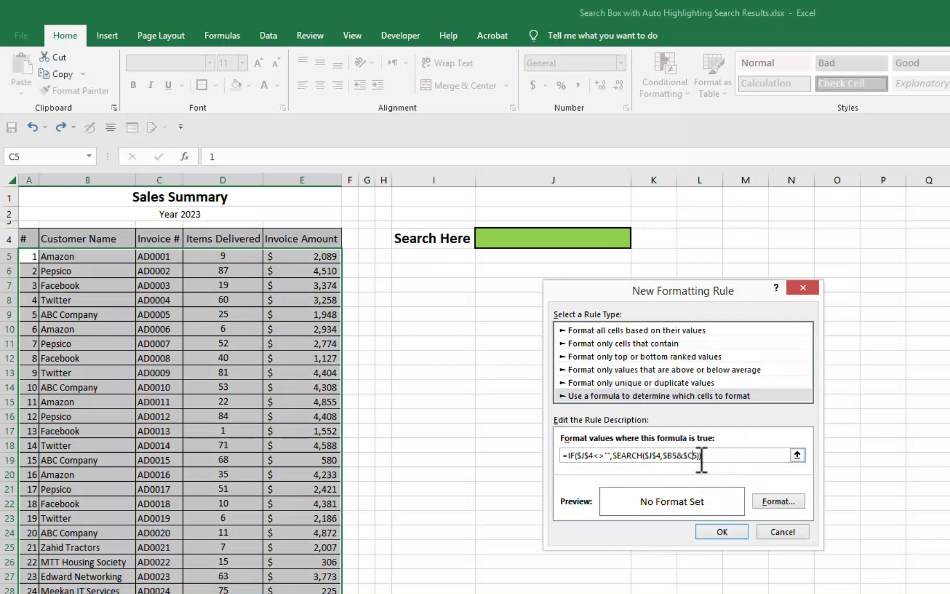
pyautogui.moveTo(760, 518)
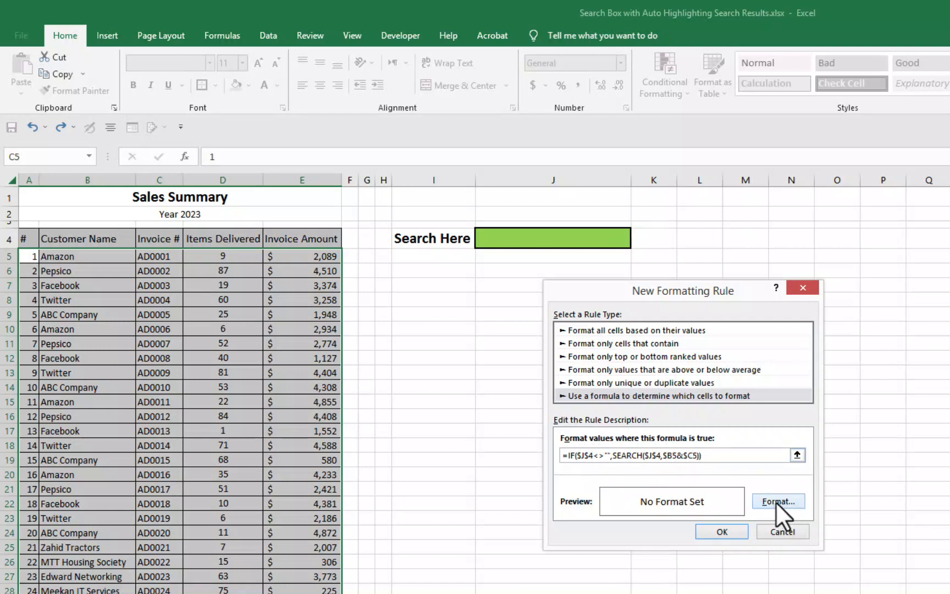
# - Set the rule's format to a green fill and save the highlighting rule
pyautogui.click(778, 502)
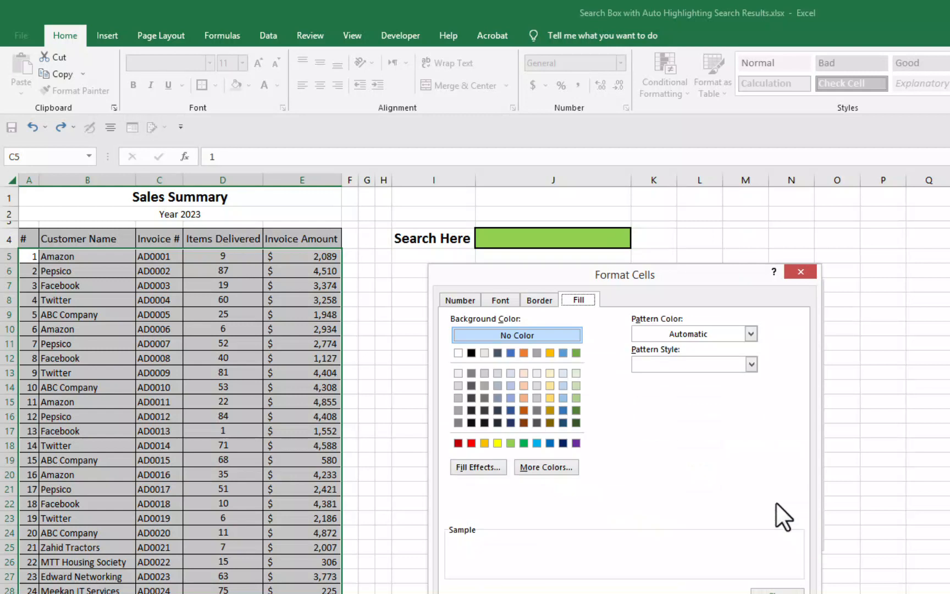
pyautogui.moveTo(575, 321)
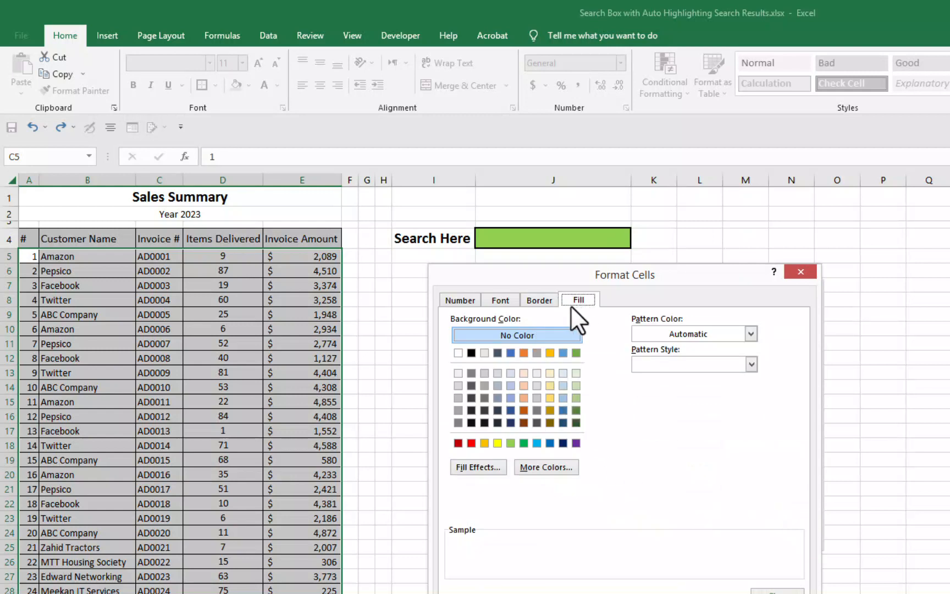
pyautogui.moveTo(566, 294)
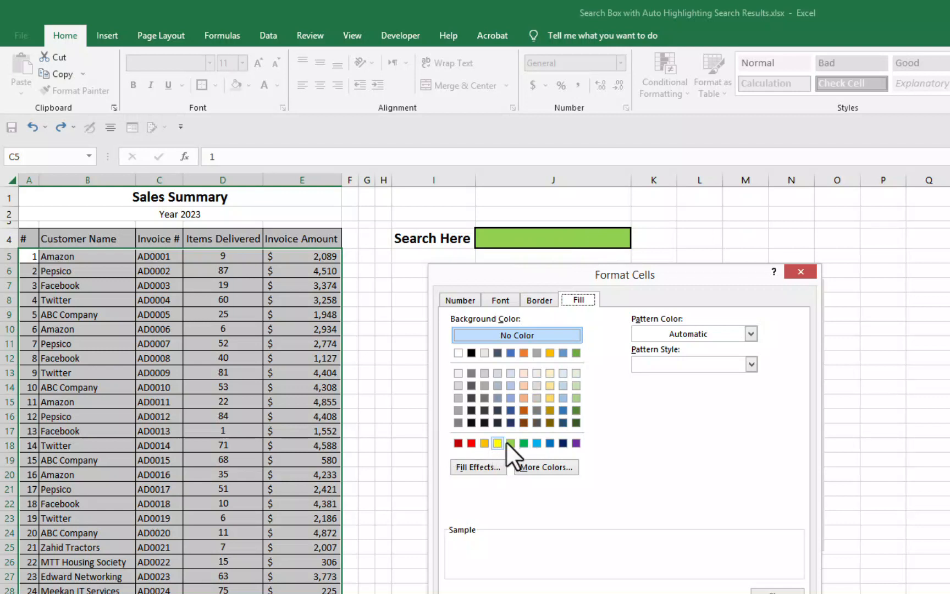
pyautogui.click(512, 443)
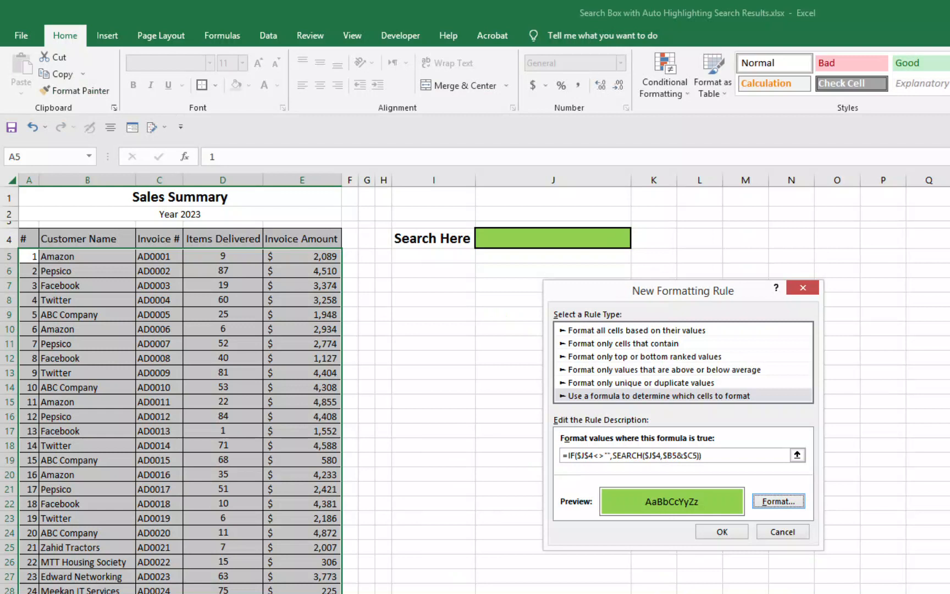
pyautogui.click(721, 530)
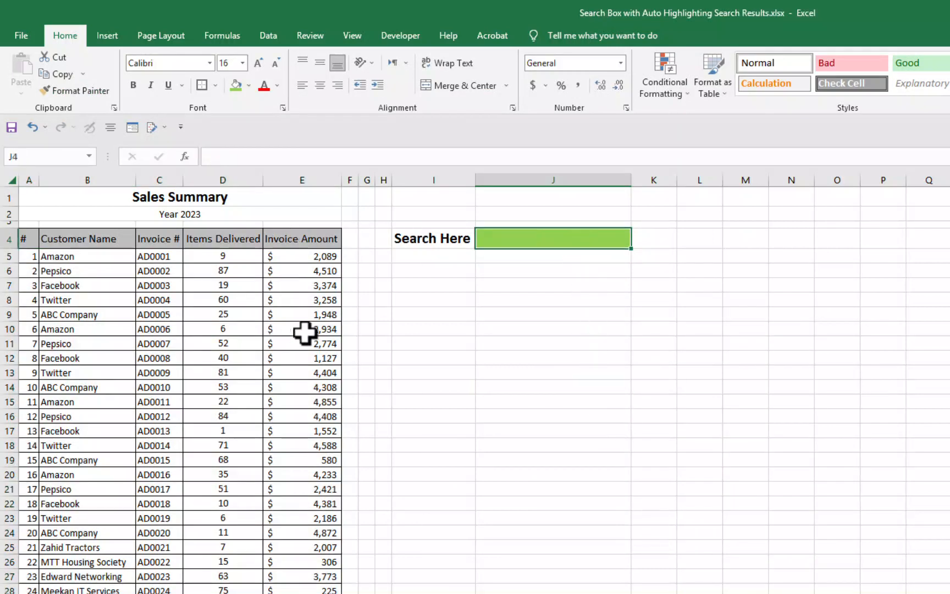
# - Enter PEPSICO in J4 so every Pepsico row turns green
pyautogui.write('P')
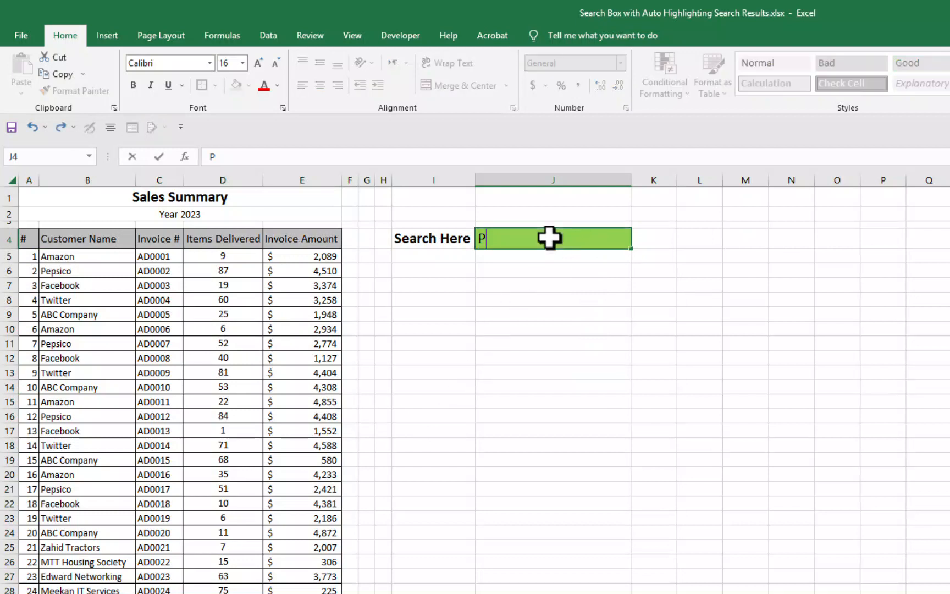
pyautogui.write('EPSICO')
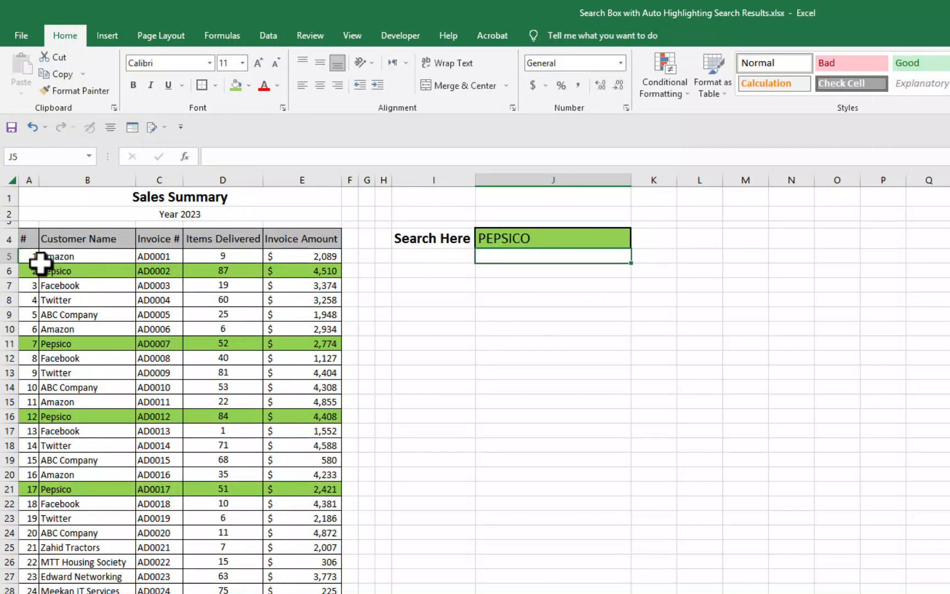
pyautogui.moveTo(55, 278)
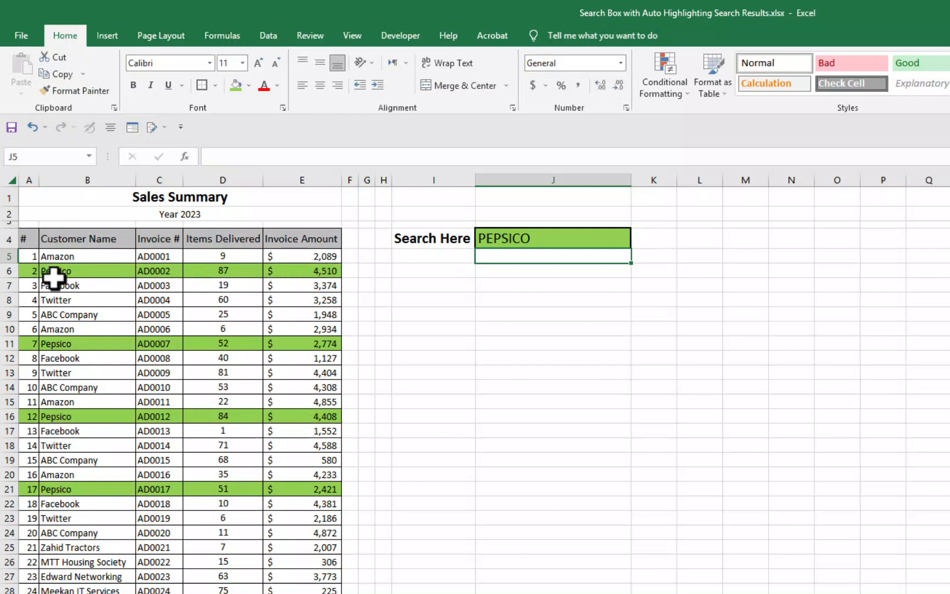
pyautogui.moveTo(114, 356)
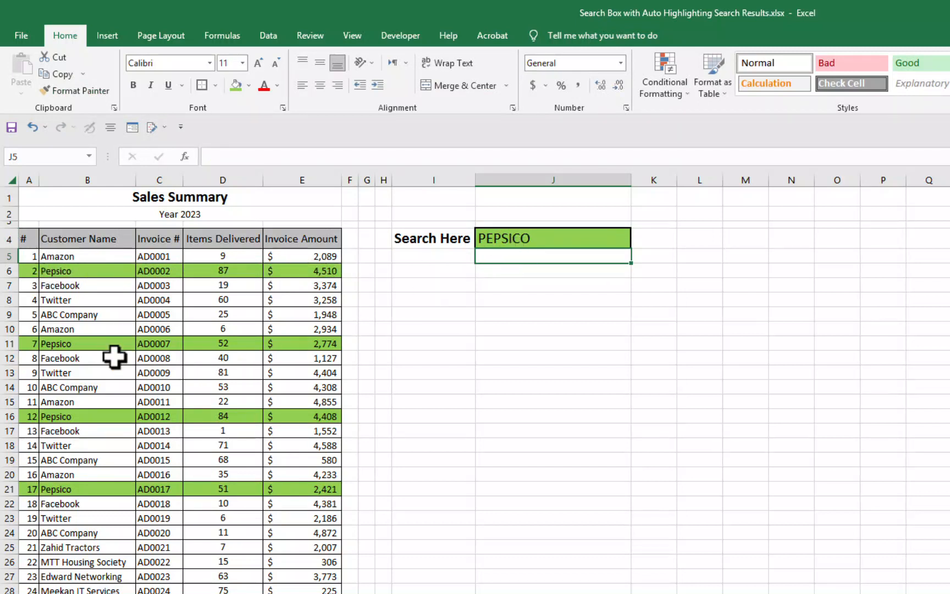
pyautogui.moveTo(164, 299)
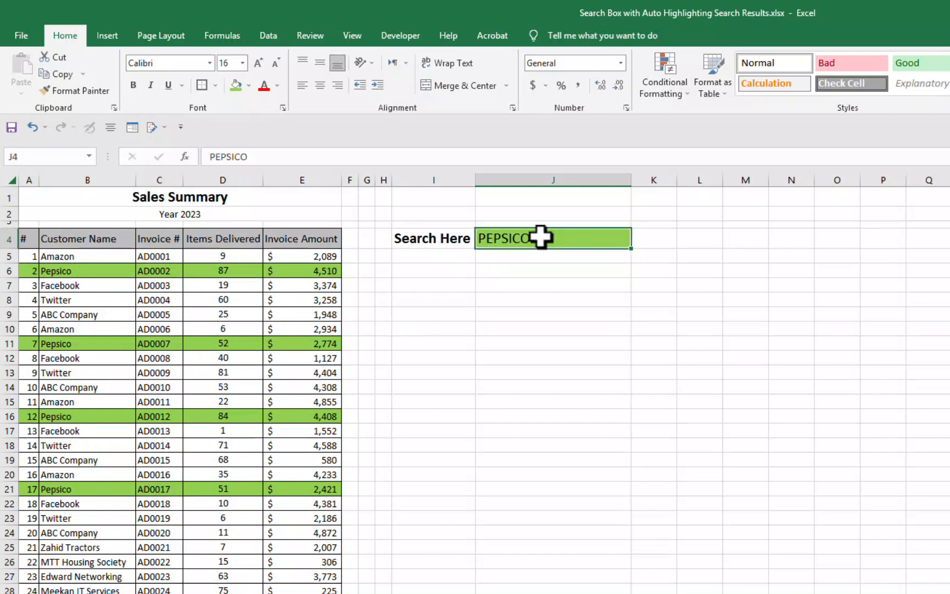
# - Enter AD0016 in J4 so only the matching Amazon invoice row highlights
pyautogui.write('A')
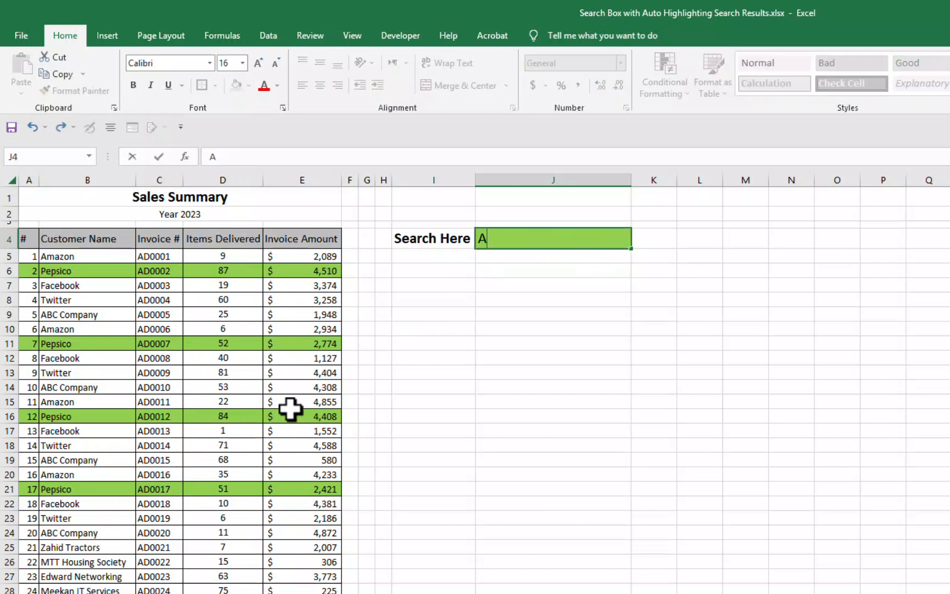
pyautogui.write('D0016')
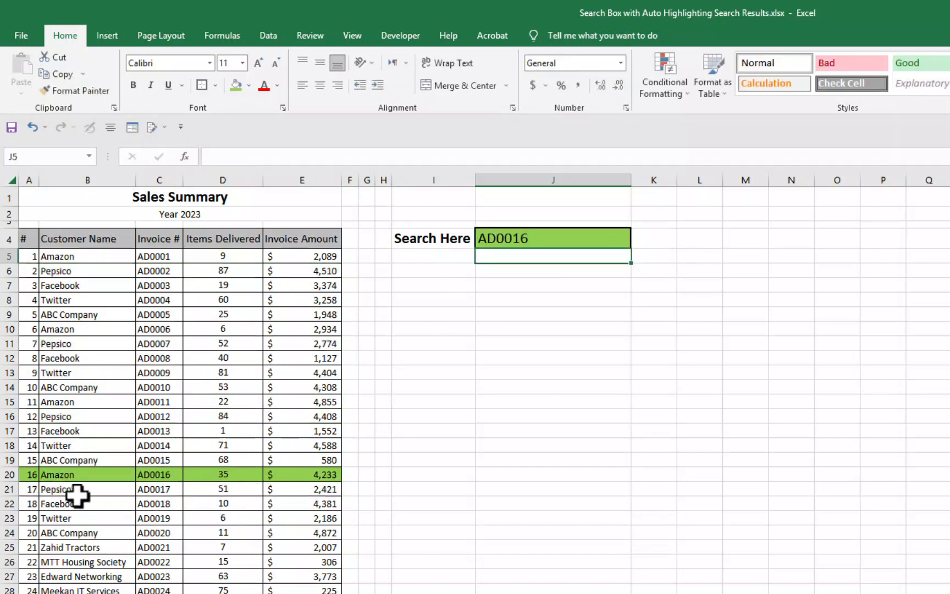
pyautogui.moveTo(209, 478)
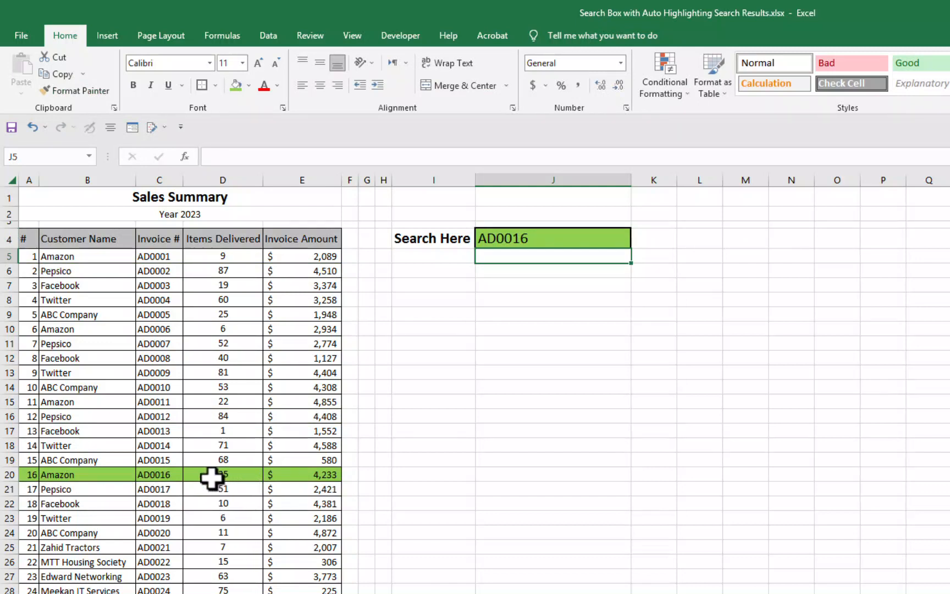
pyautogui.moveTo(271, 441)
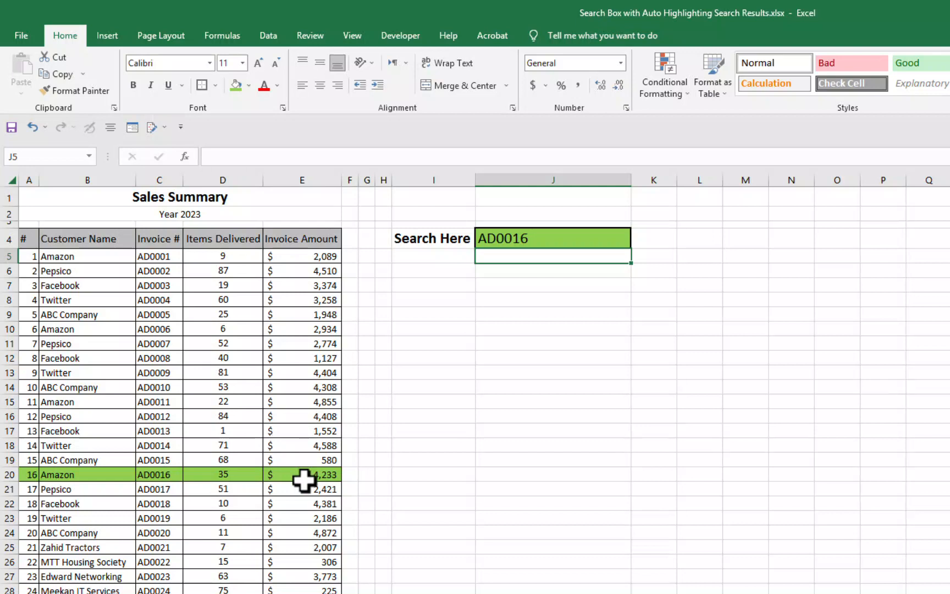
pyautogui.moveTo(361, 450)
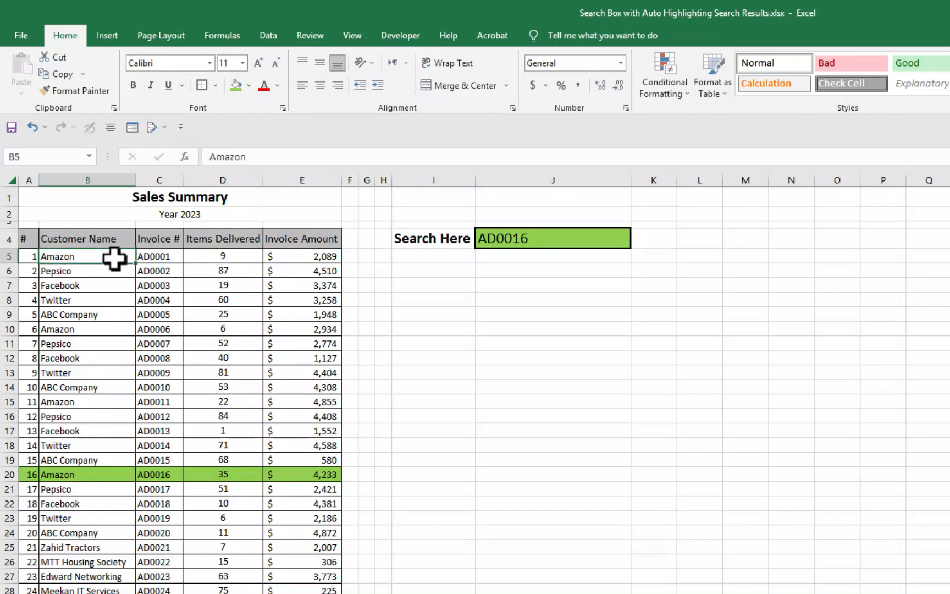
# - Paste the copied Customer Name column into column N starting at N5
pyautogui.scroll(-3)
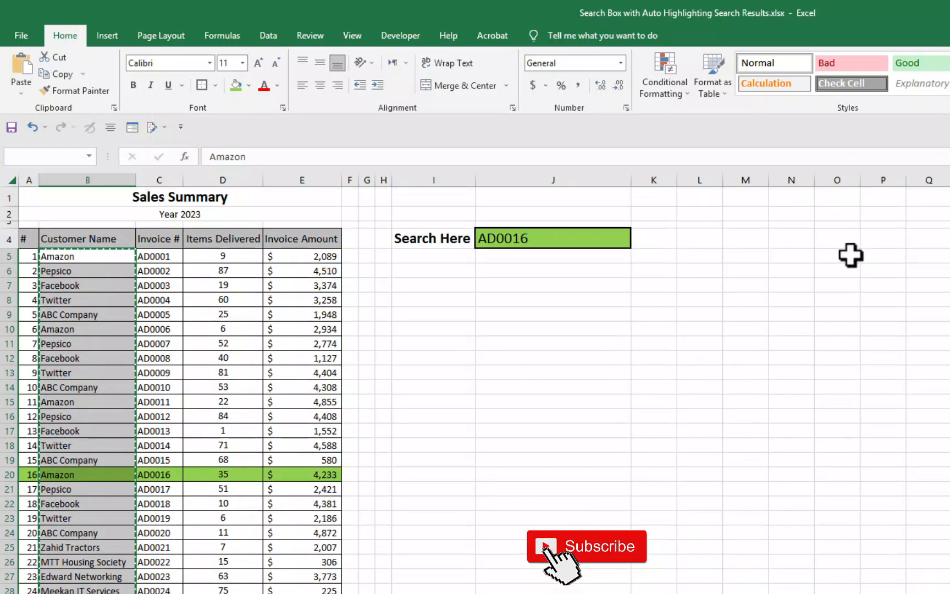
pyautogui.rightClick(786, 255)
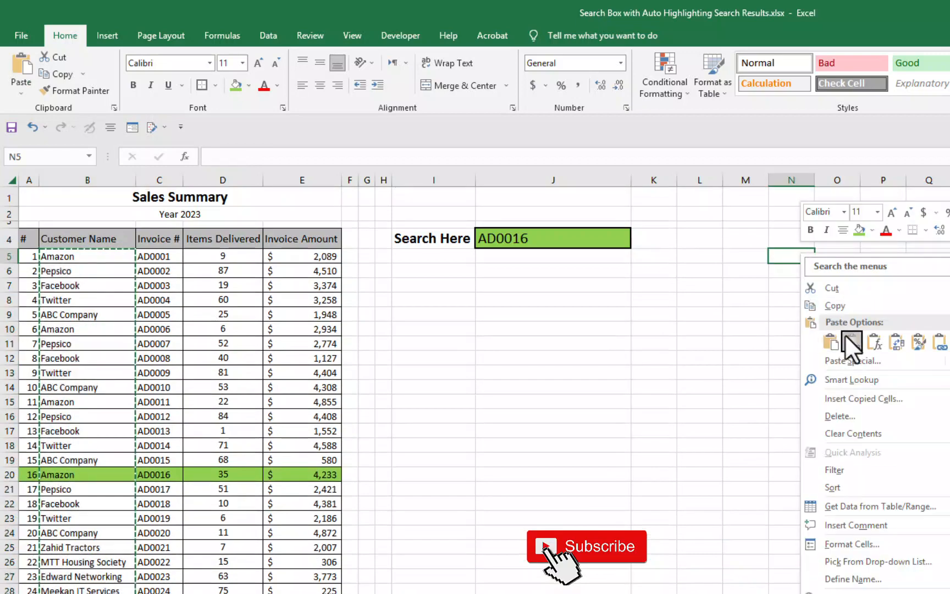
pyautogui.click(268, 35)
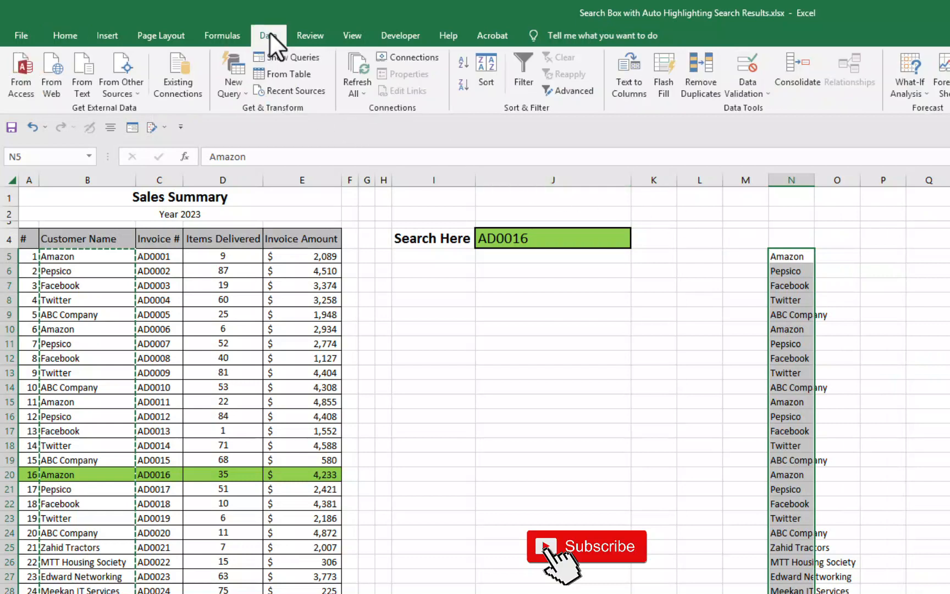
# - Remove duplicates from column N, leaving the nine unique customer names
pyautogui.click(699, 71)
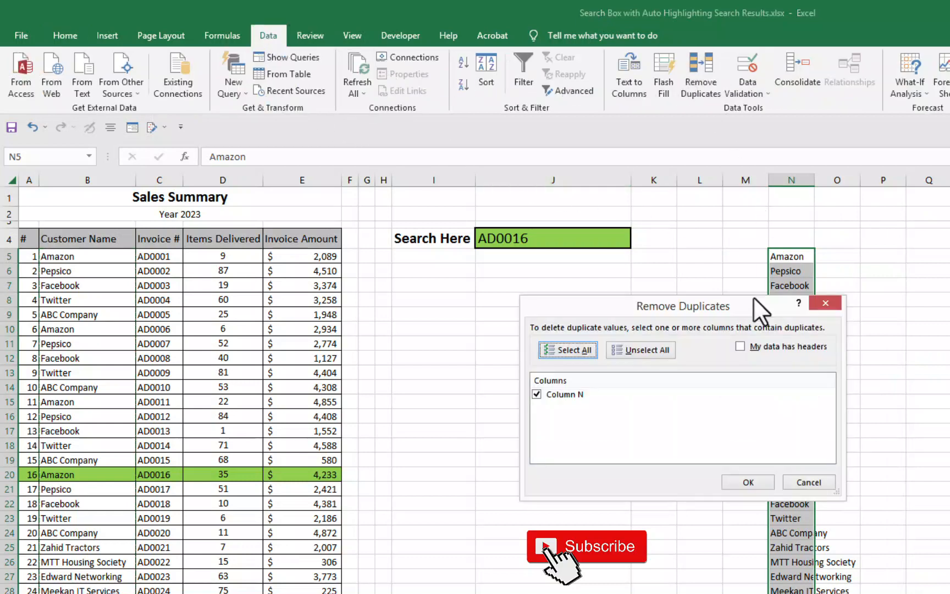
pyautogui.click(747, 481)
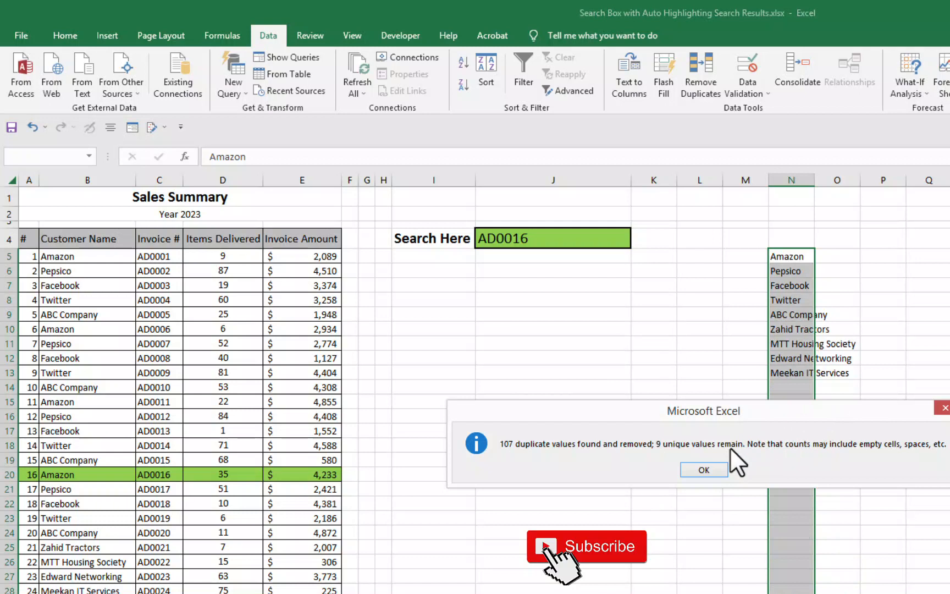
pyautogui.click(702, 471)
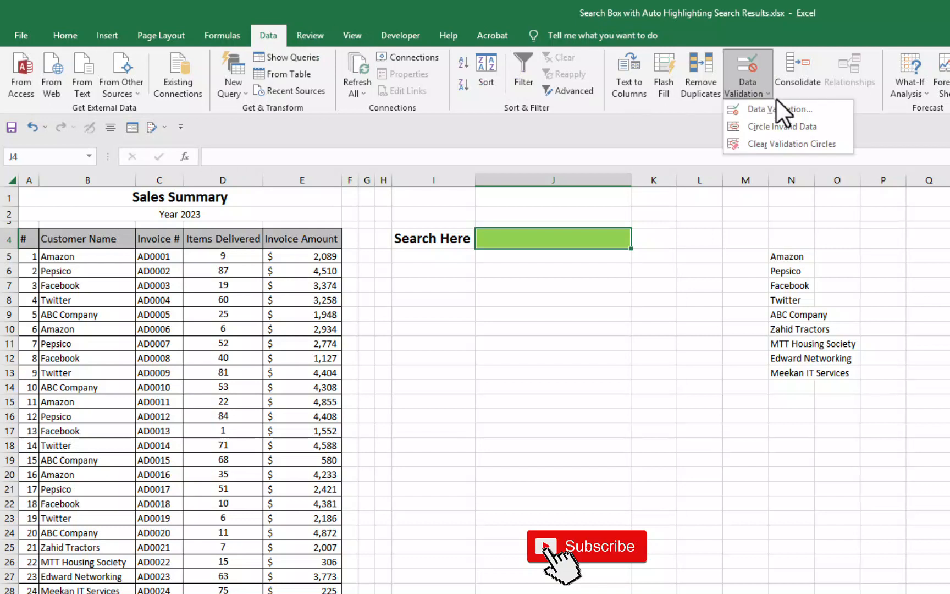
# - Give the Search Here cell list validation sourced from the customer names in column N
pyautogui.click(780, 109)
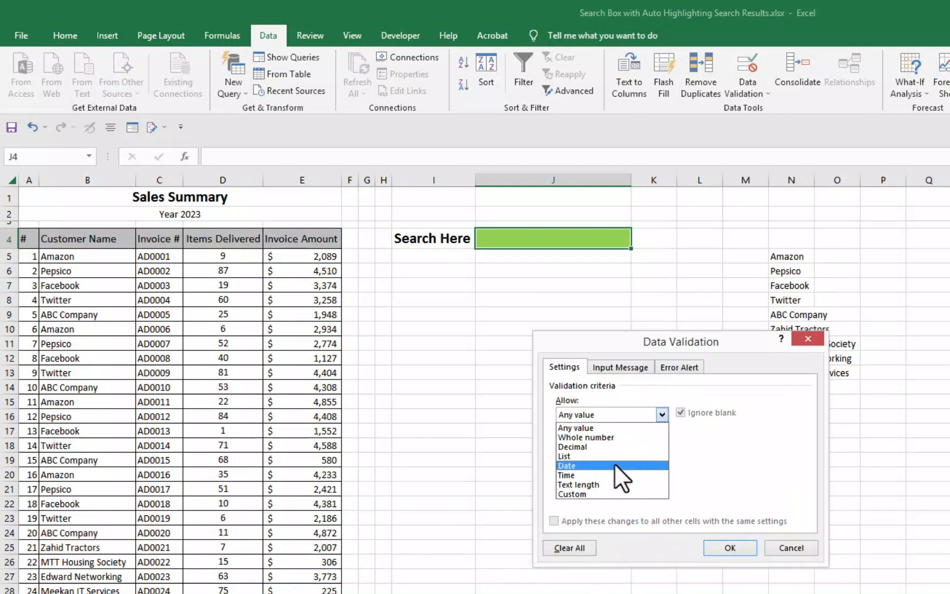
pyautogui.click(564, 455)
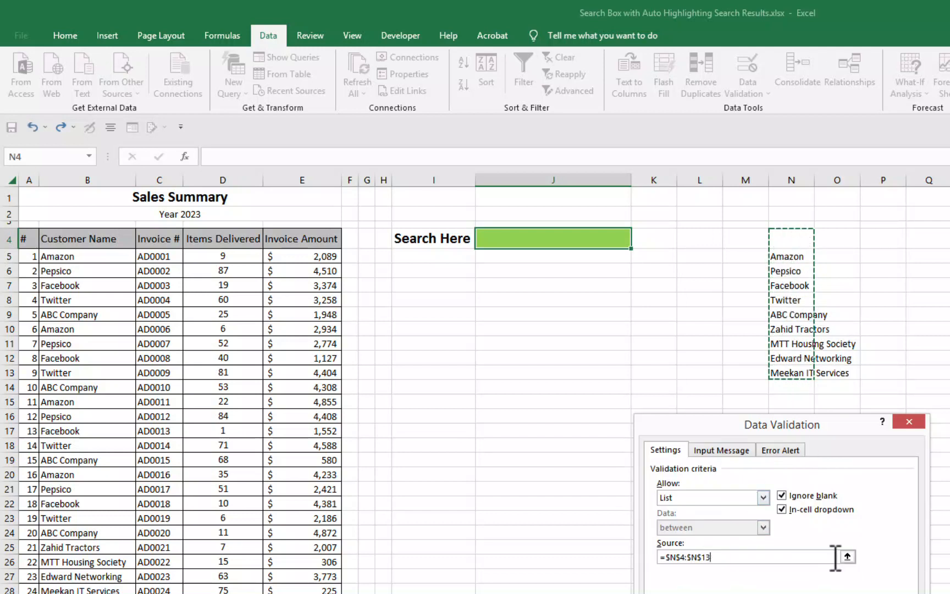
pyautogui.click(780, 449)
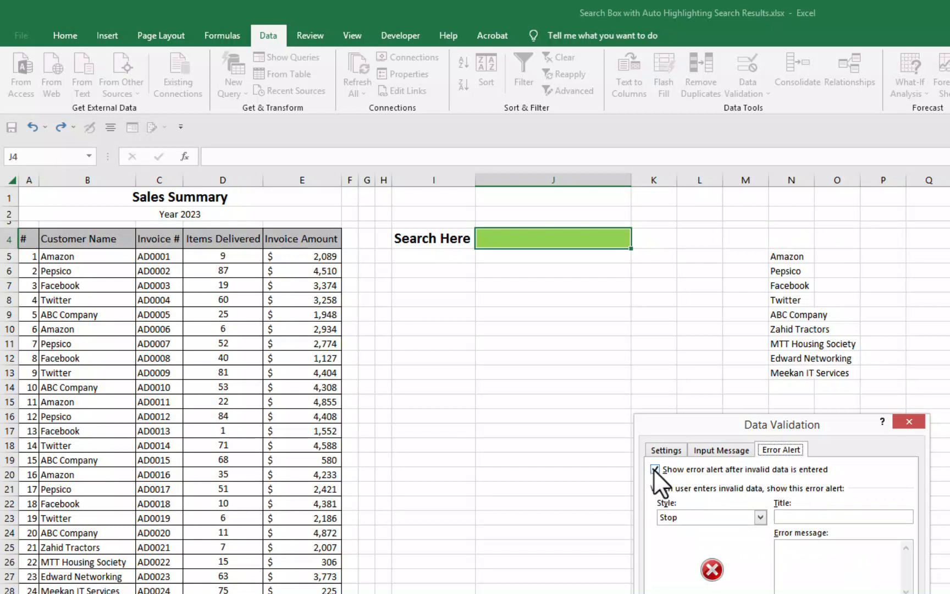
# - Toggle the invalid-entry error alert off and back on, then apply the validation
pyautogui.click(655, 468)
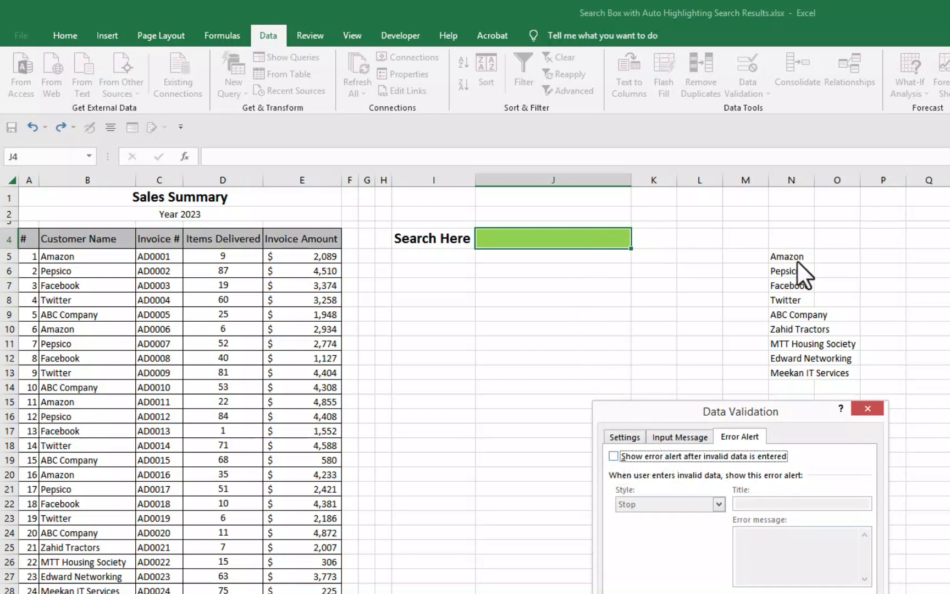
pyautogui.moveTo(569, 252)
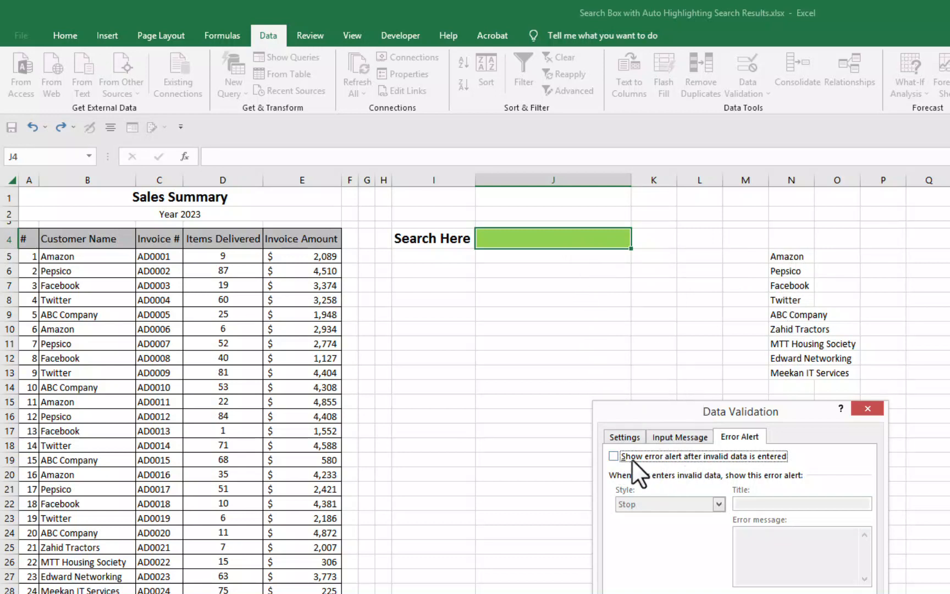
pyautogui.click(613, 455)
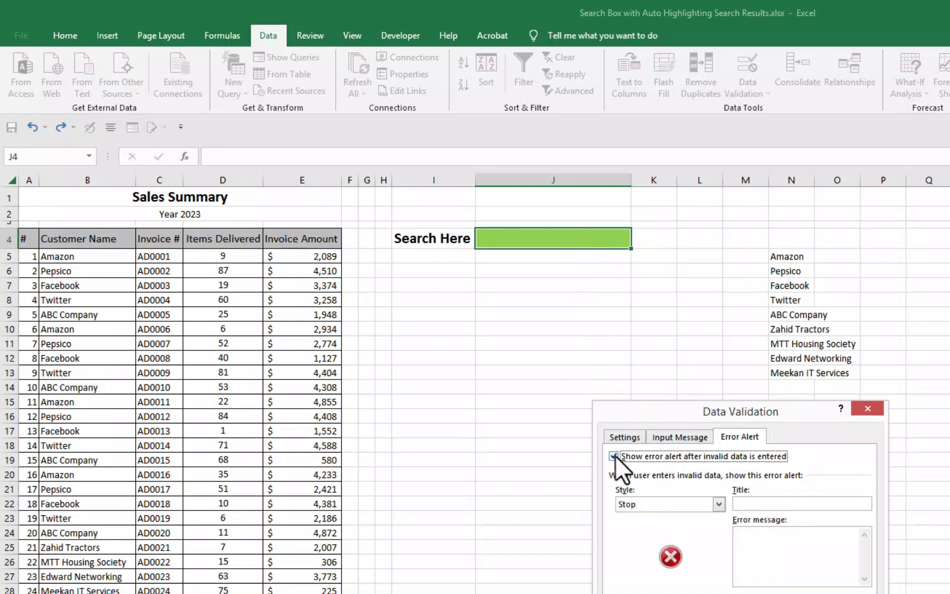
pyautogui.click(614, 456)
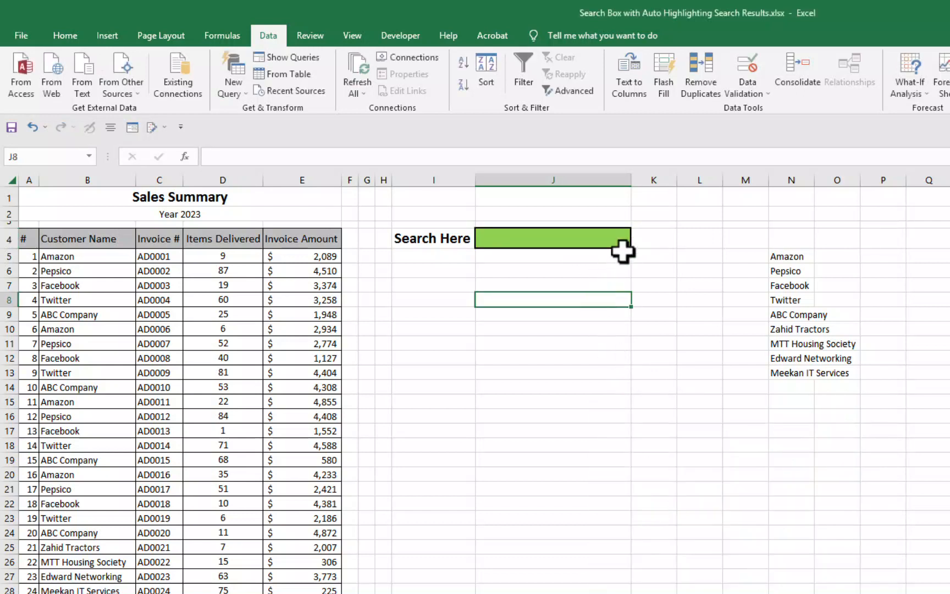
# - Try Twitter and Edward Networking in J4 to highlight rows green; typed invoice code AD0 is rejected
pyautogui.write('Twitter')
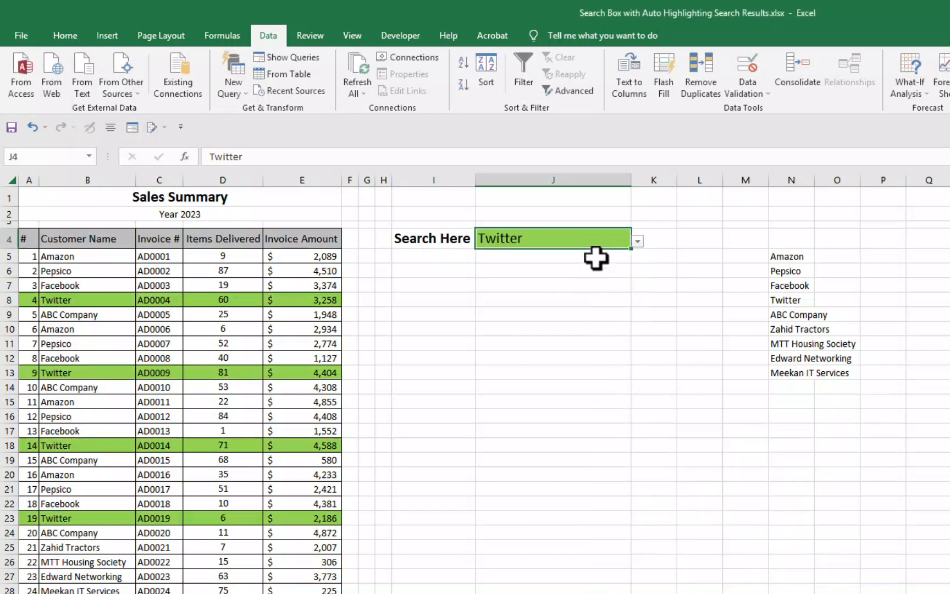
pyautogui.write('Edward Networking')
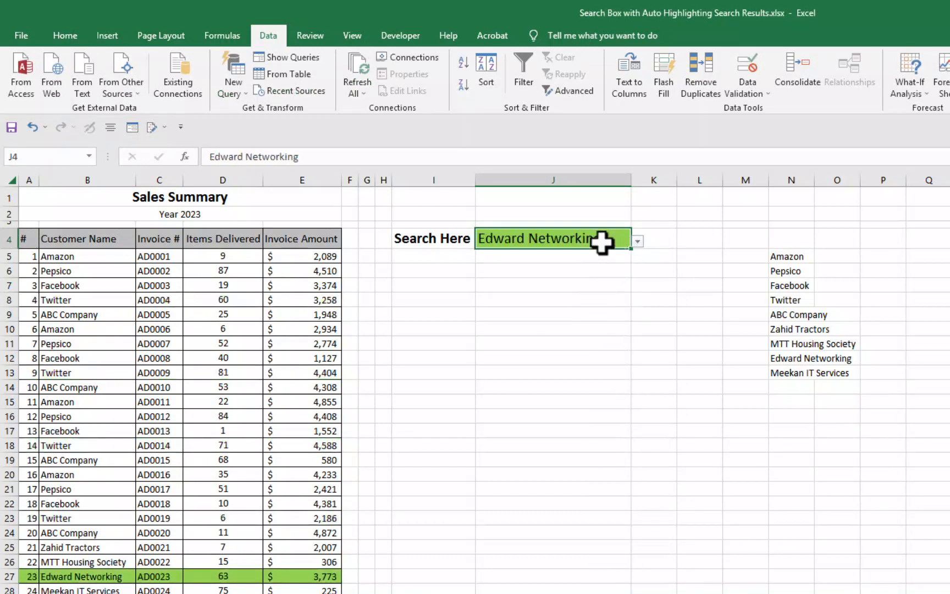
pyautogui.write('A')
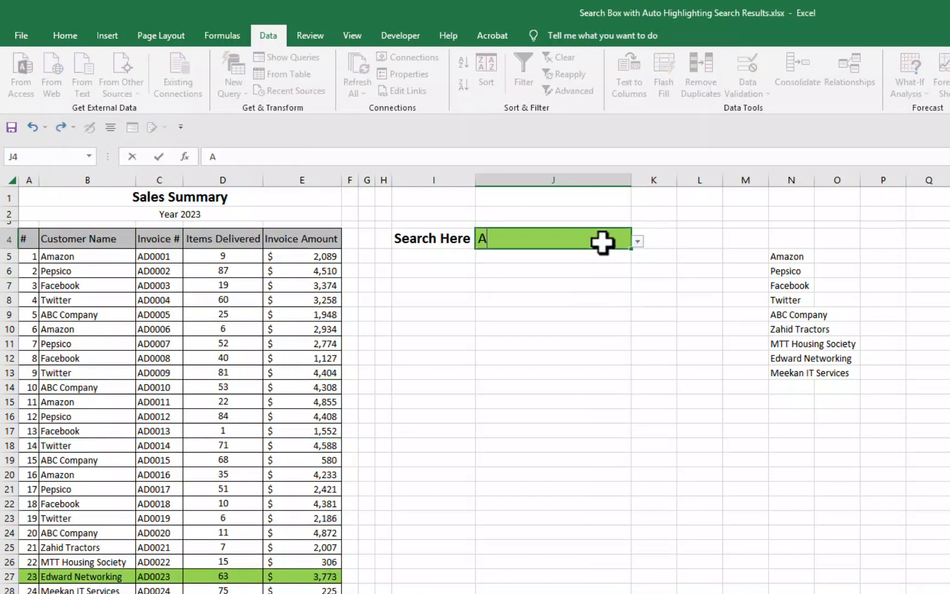
pyautogui.write('D')
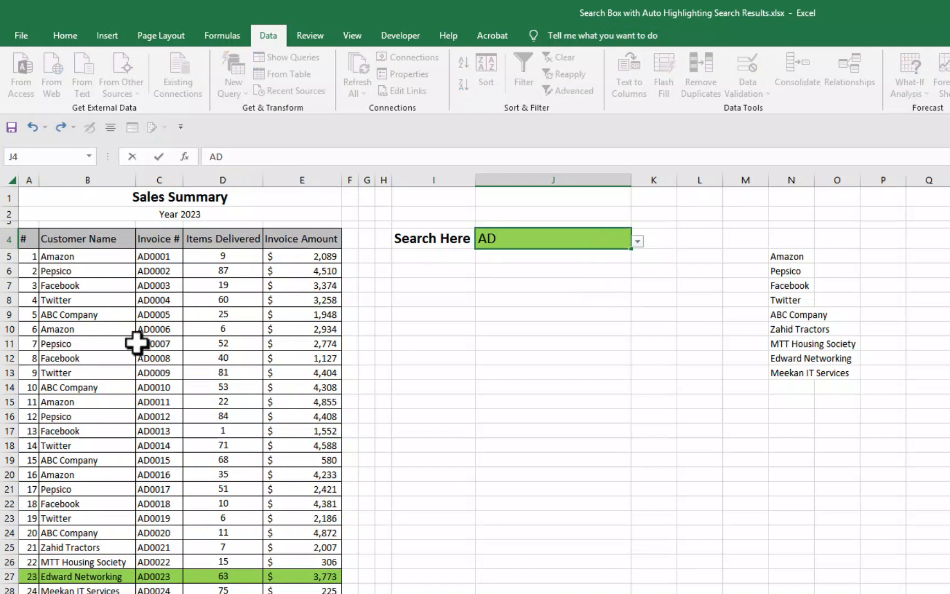
pyautogui.write('0')
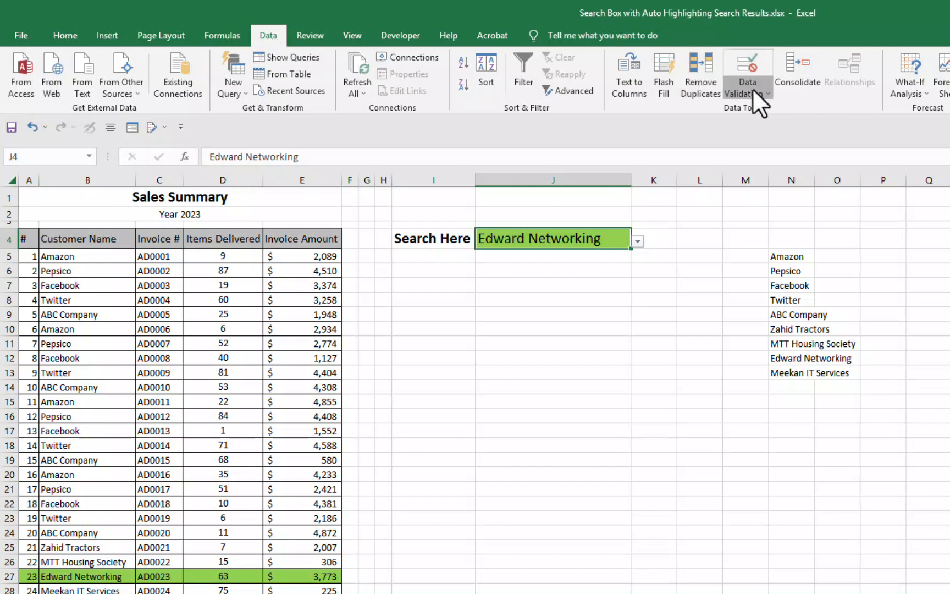
# - Switch off the Search Here cell's invalid-entry error alert so off-list entries are accepted
pyautogui.click(747, 67)
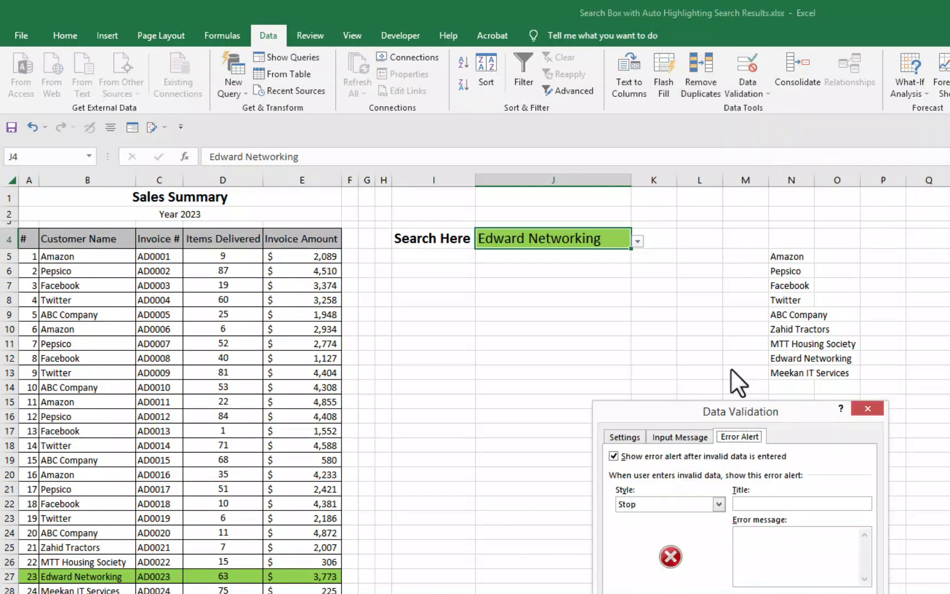
pyautogui.click(614, 455)
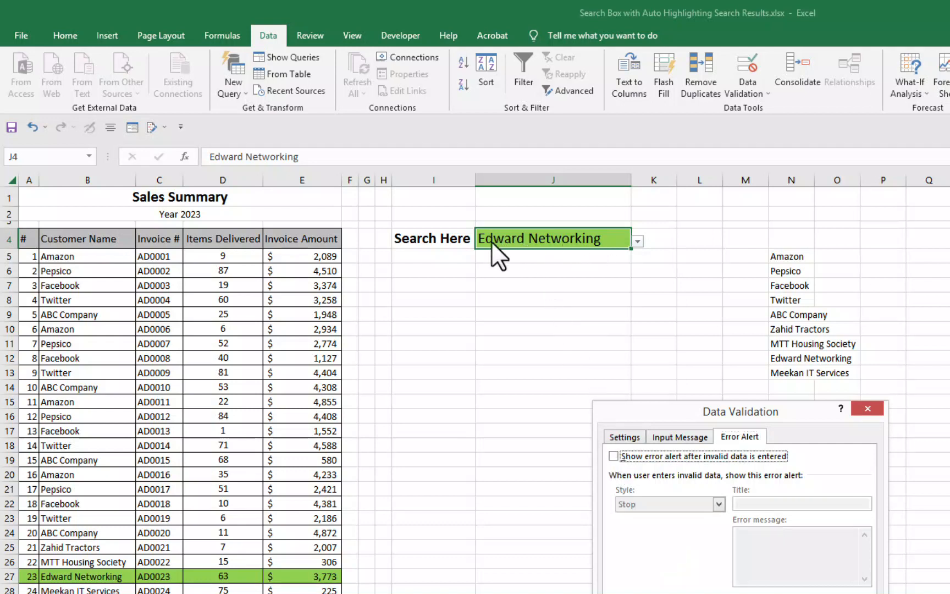
pyautogui.moveTo(666, 512)
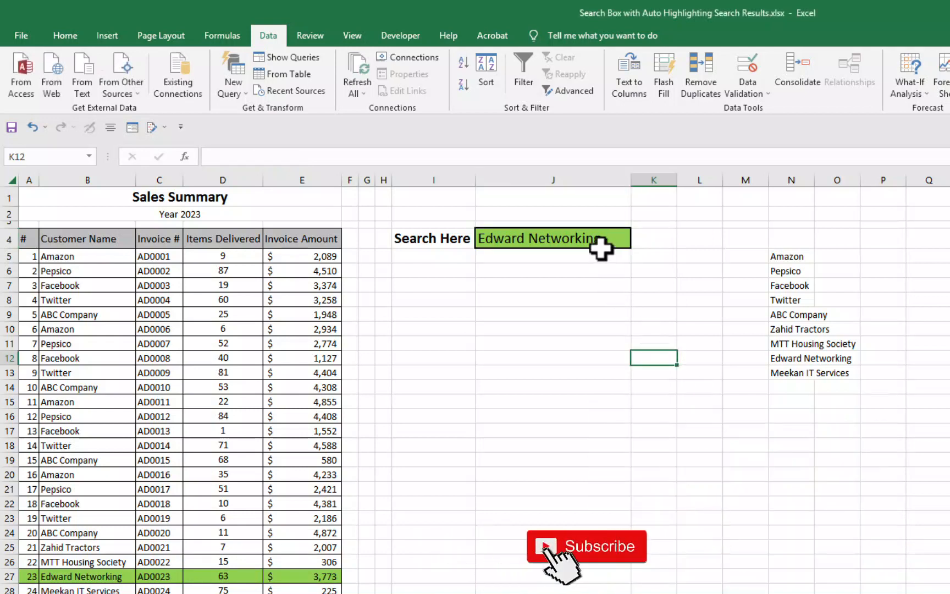
# - Hide helper column N and enter invoice code AD000 in J4 to highlight its row
pyautogui.rightClick(790, 179)
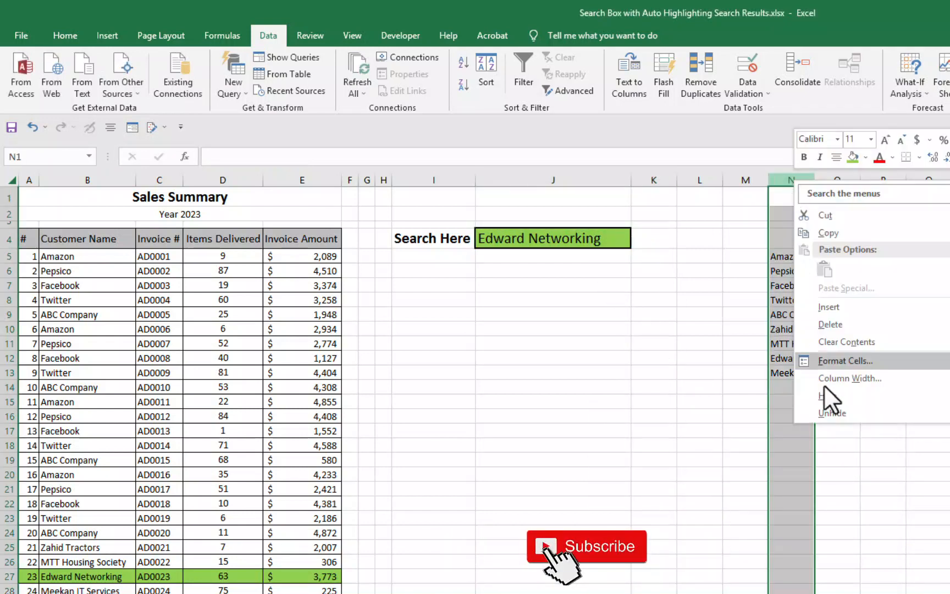
pyautogui.click(65, 36)
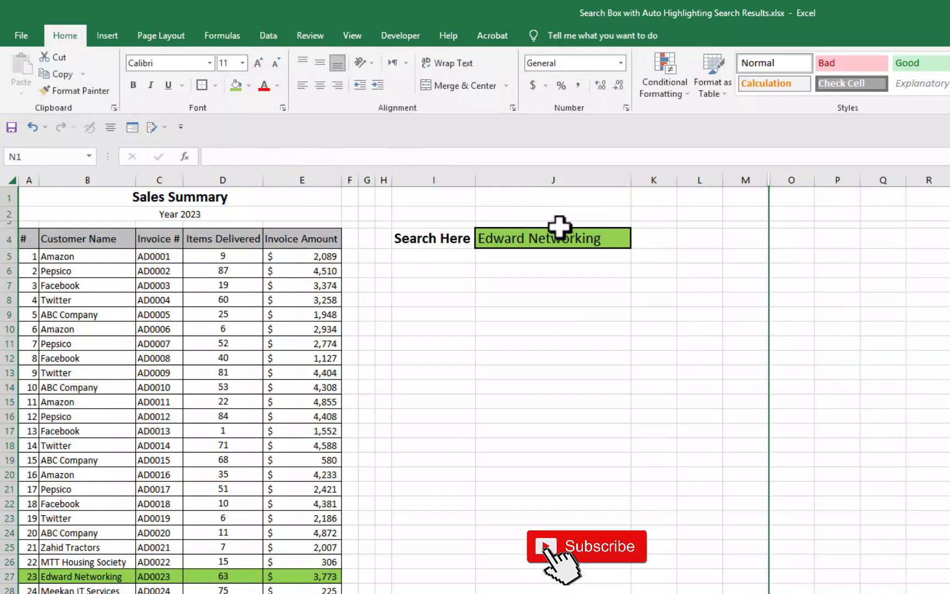
pyautogui.click(551, 238)
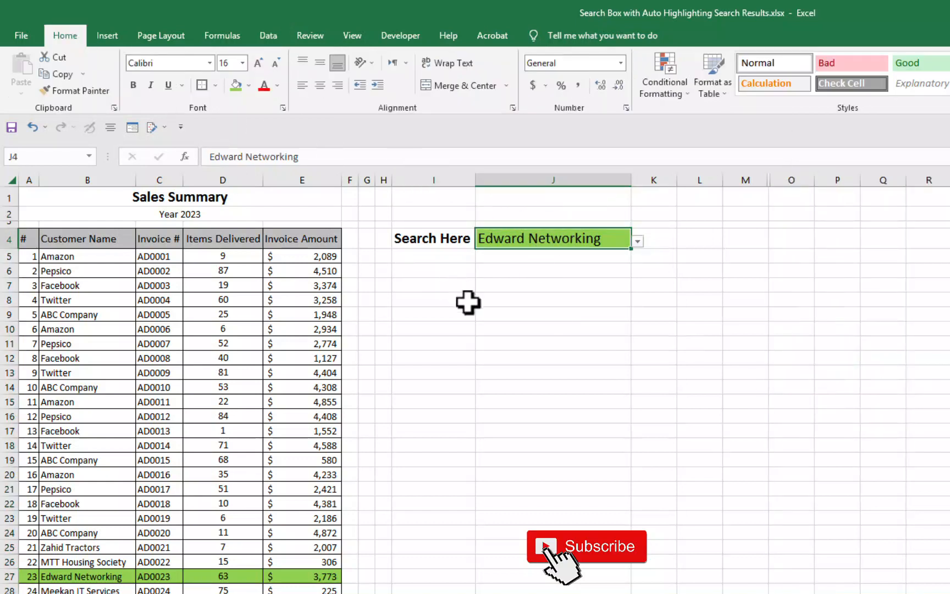
pyautogui.write('AD0005')
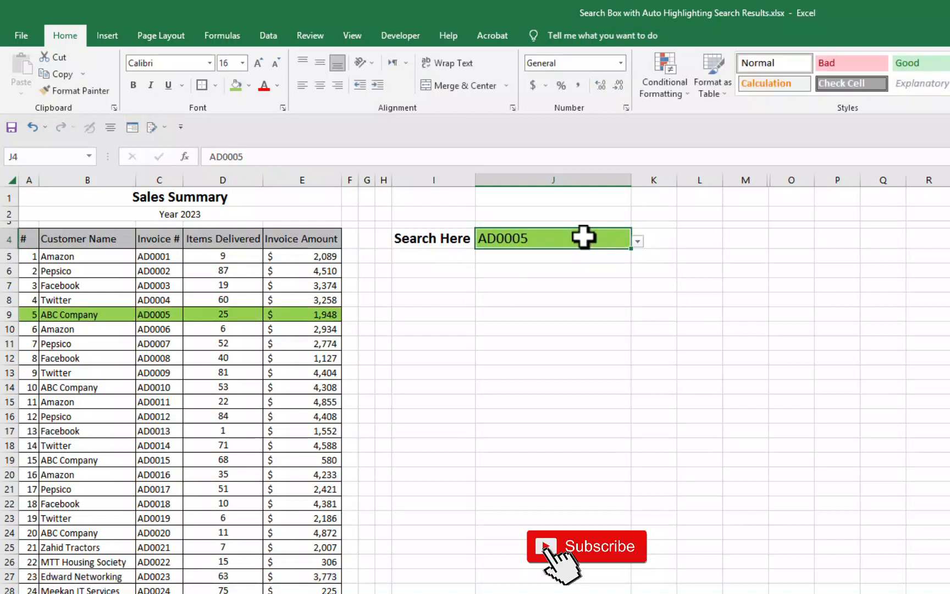
# - Search Meekan IT Services, ABC Company and Twitter, each highlighting its matching rows green
pyautogui.click(636, 240)
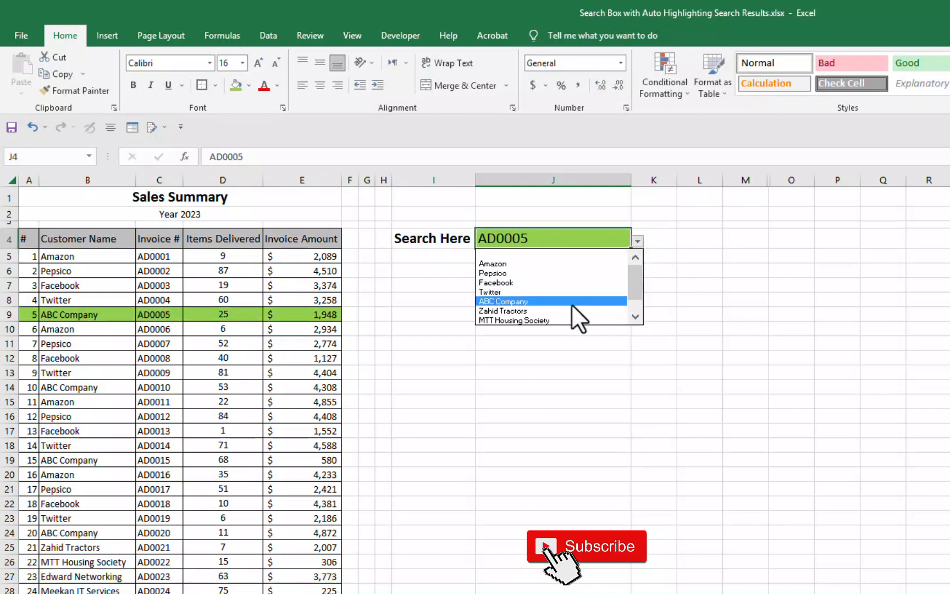
pyautogui.write('Meekan IT Services')
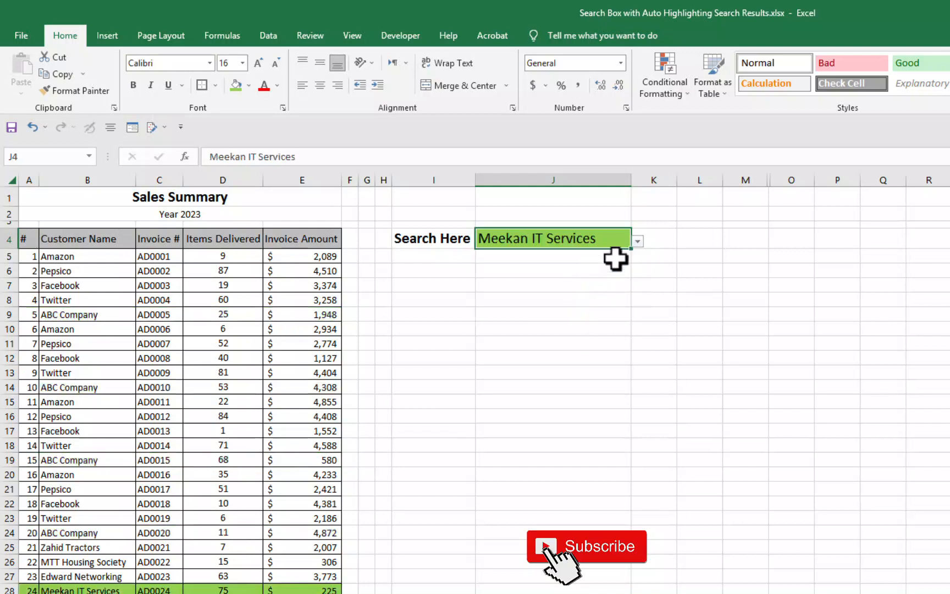
pyautogui.write('ABC Company')
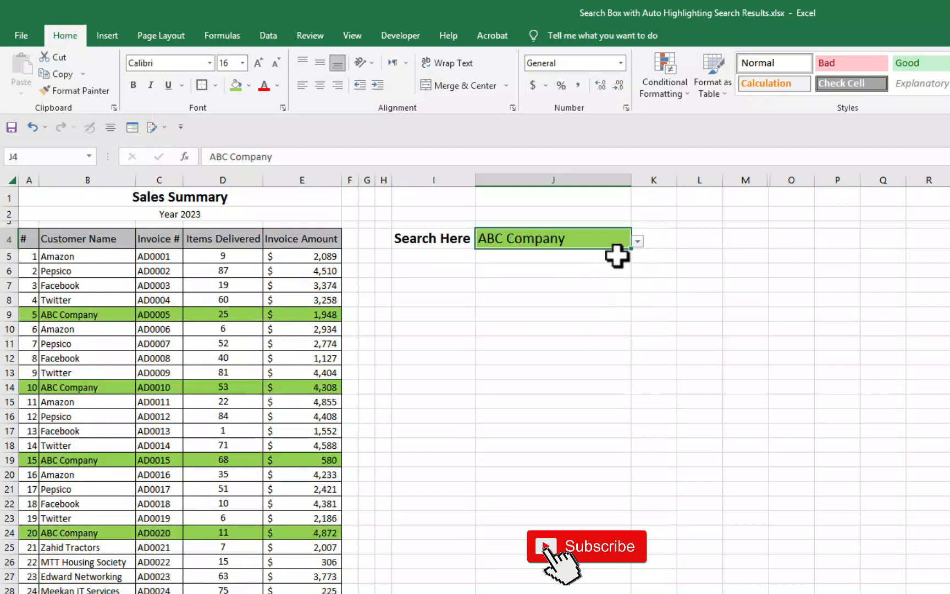
pyautogui.write('Twitter')
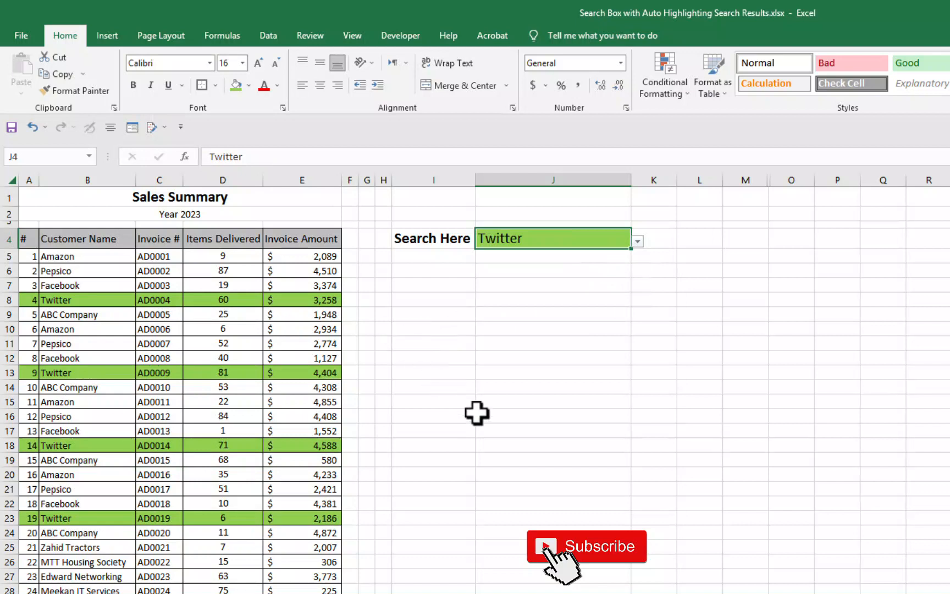
pyautogui.moveTo(612, 256)
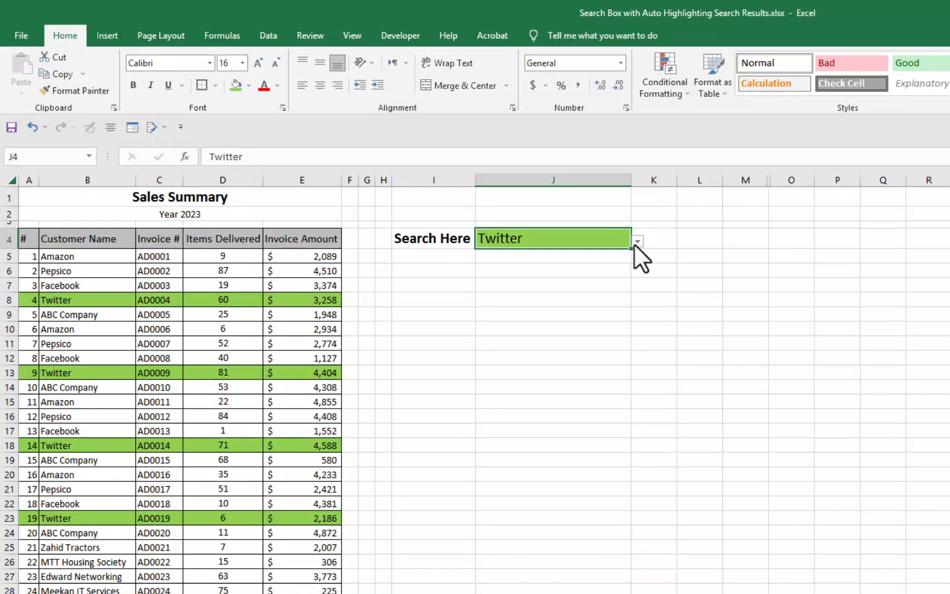
# - Choose MTT Housing Society from the Search Here drop-down, replacing Twitter
pyautogui.click(636, 241)
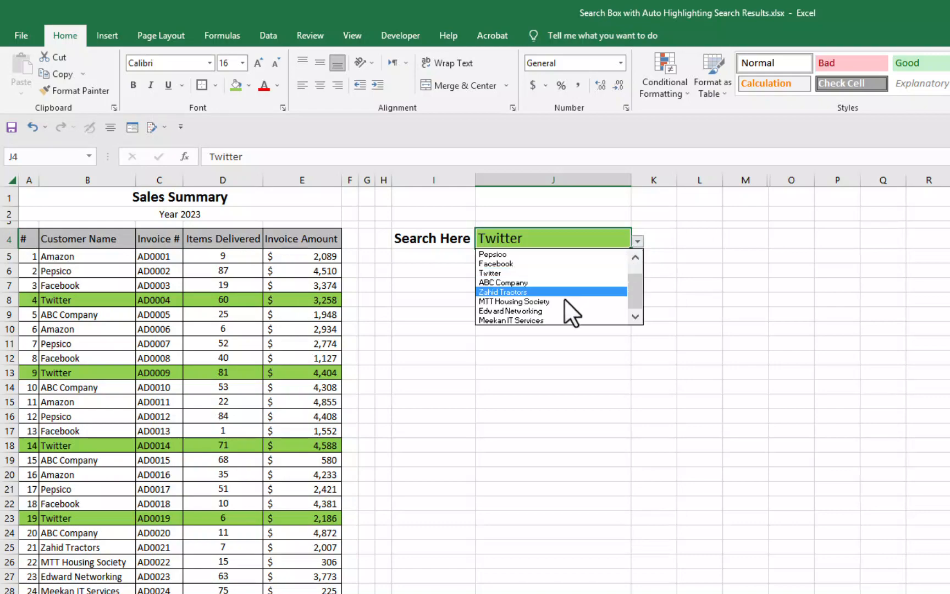
pyautogui.click(514, 302)
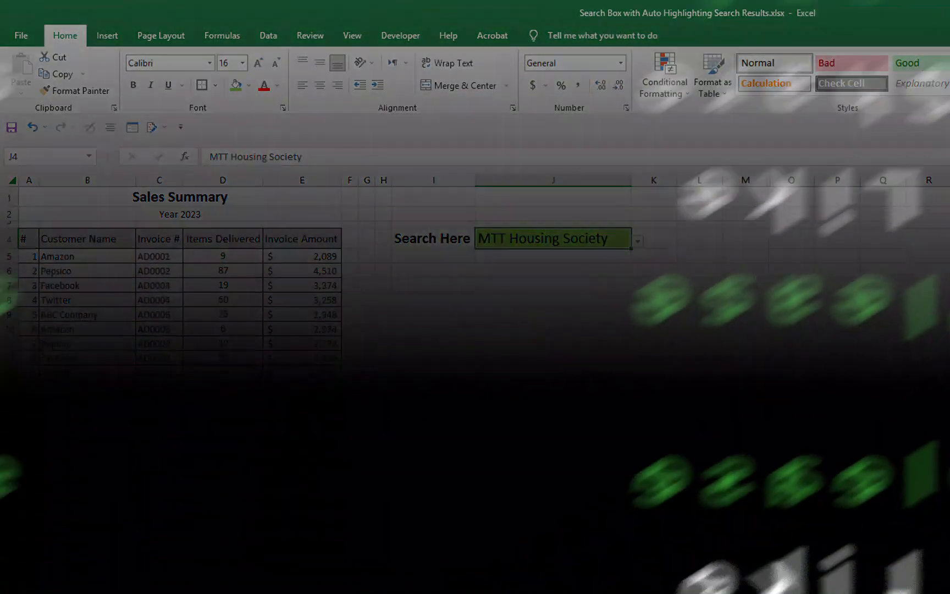